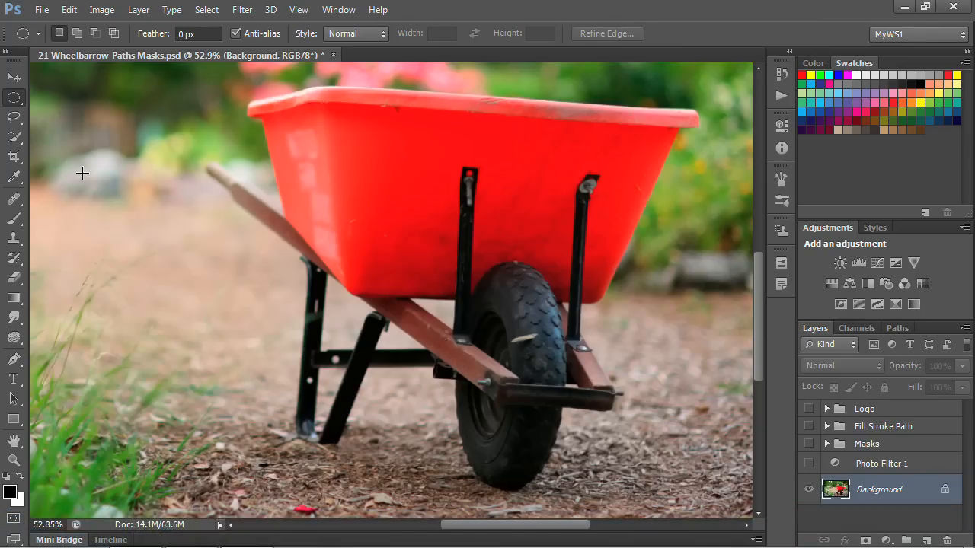
mouse_move(13, 379)
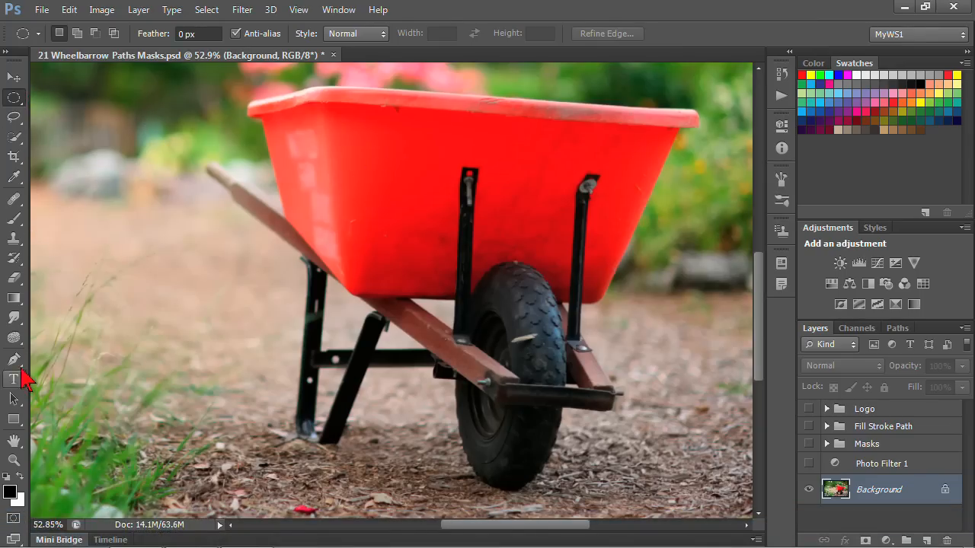
- Pick the Freeform Pen Tool from the Pen tool flyout
left_click(13, 358)
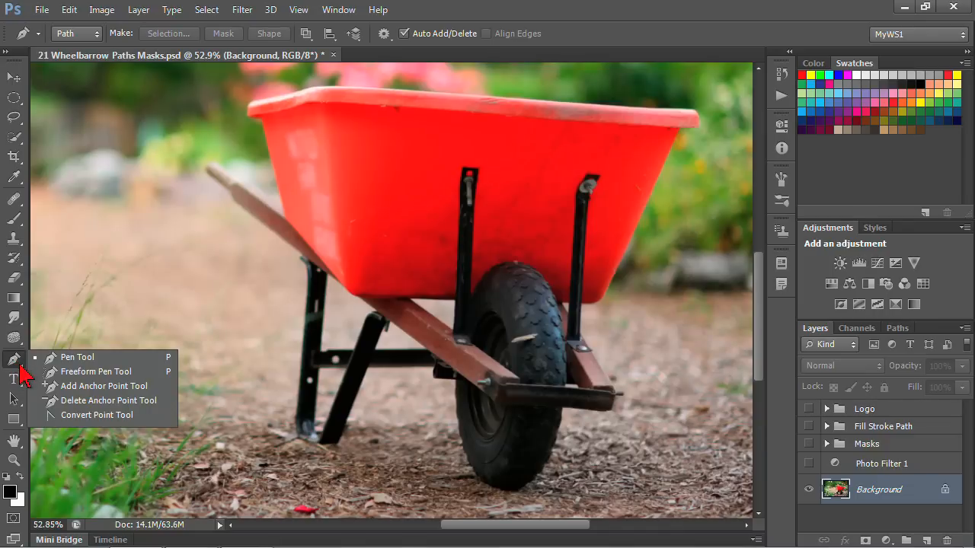
mouse_move(103, 357)
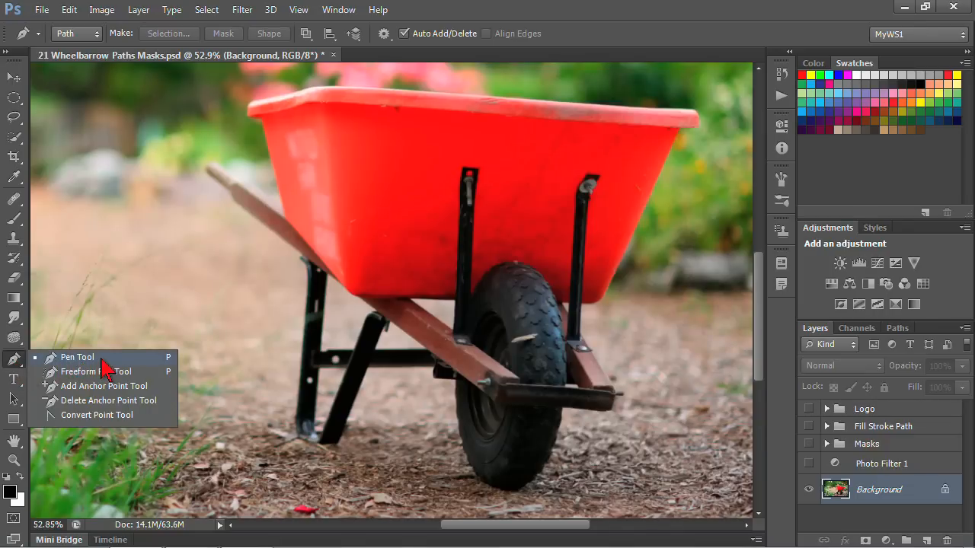
mouse_move(95, 372)
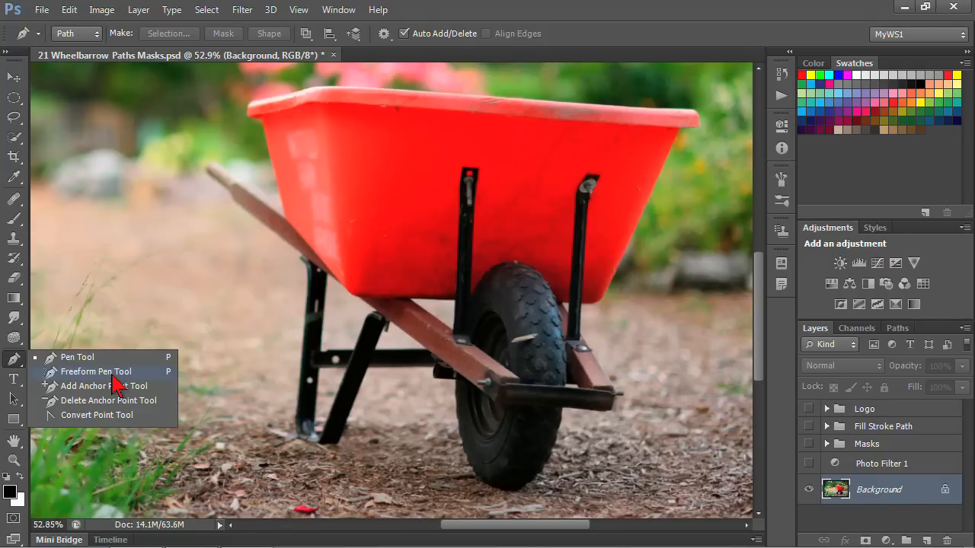
left_click(96, 372)
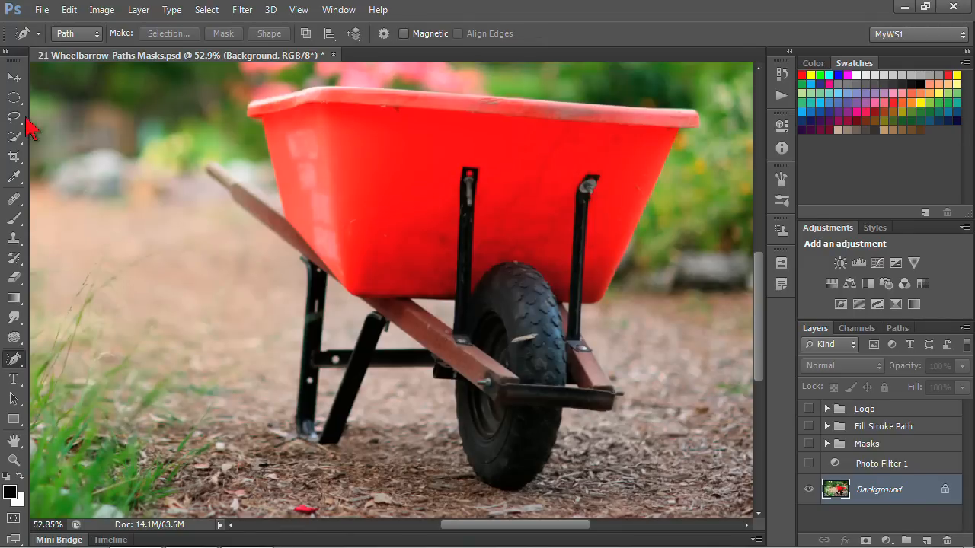
mouse_move(163, 150)
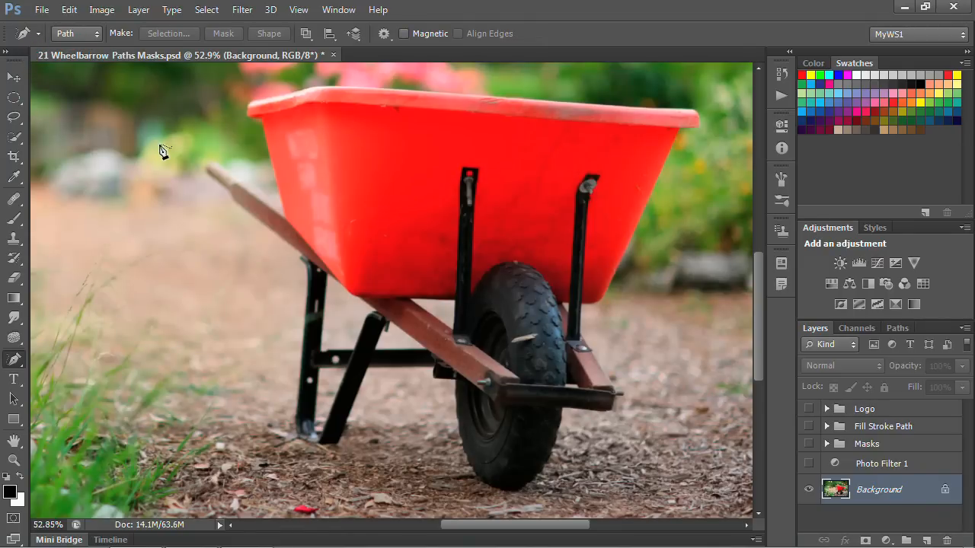
mouse_move(412, 42)
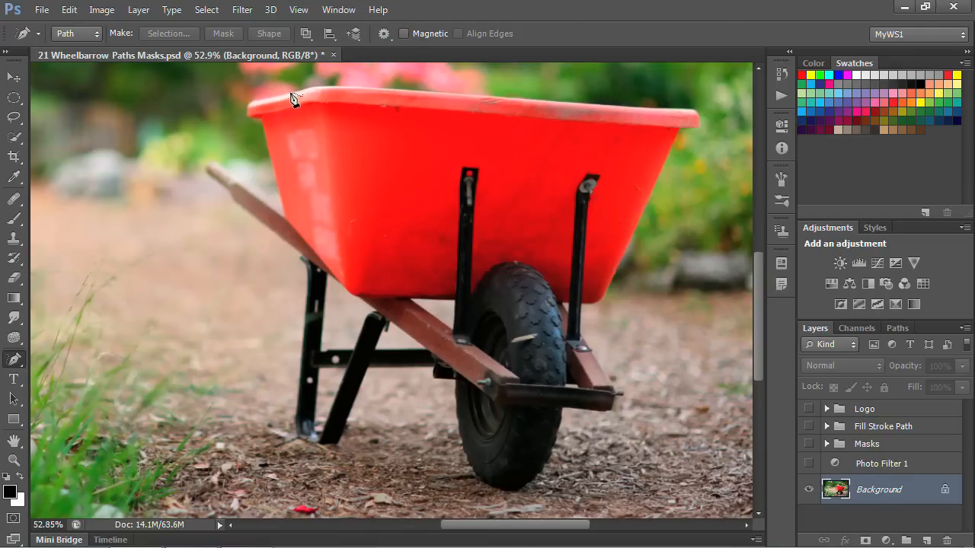
mouse_move(407, 48)
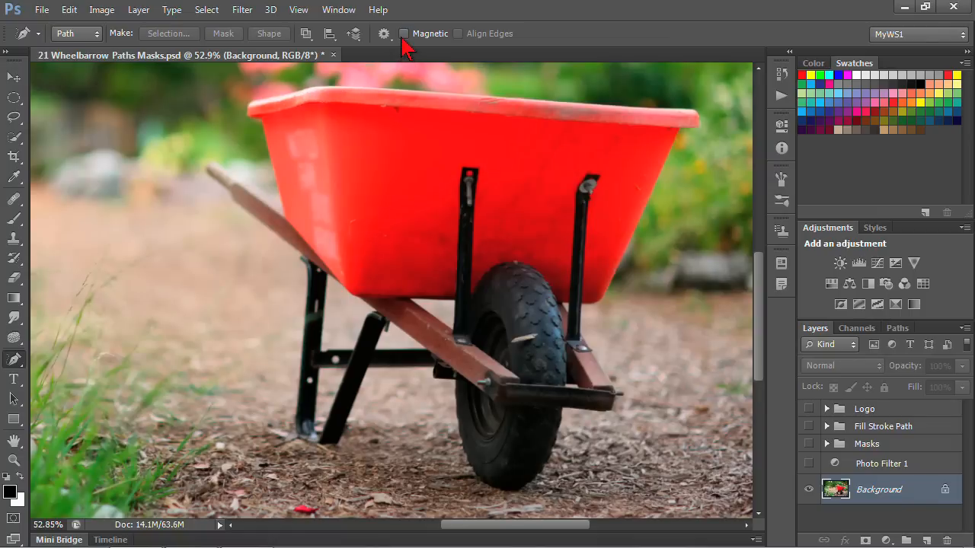
- Enable Magnetic and trace from the tub's left corner along the rim to the right leg bracket
left_click(405, 33)
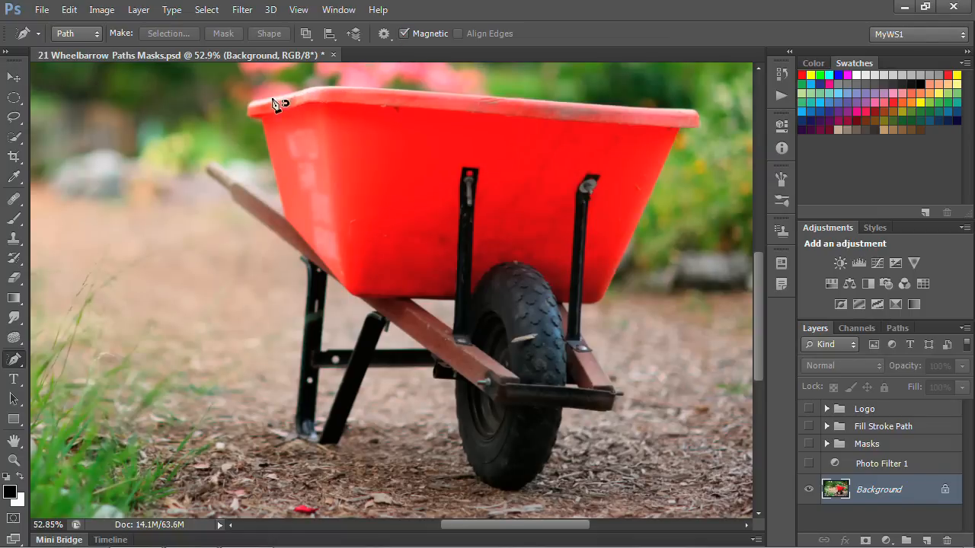
mouse_move(252, 108)
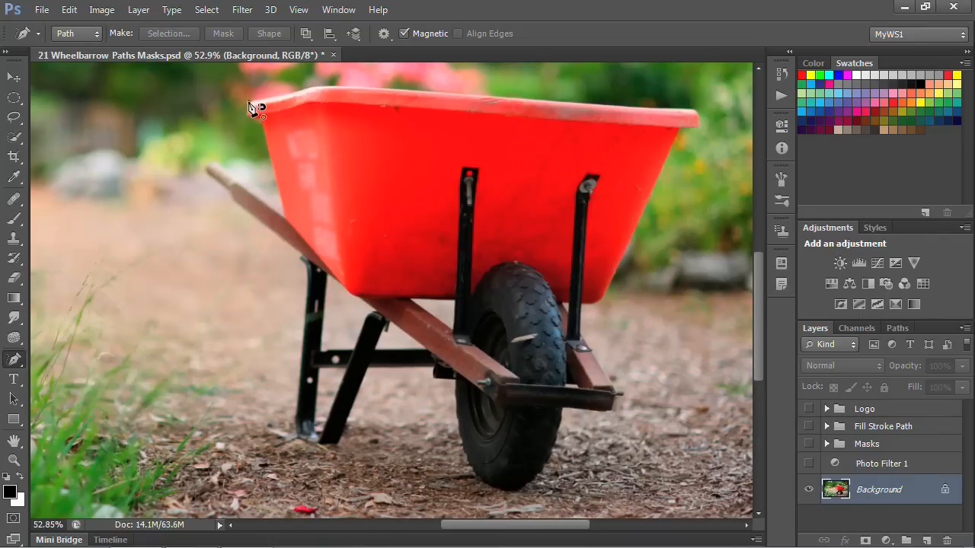
left_click(323, 90)
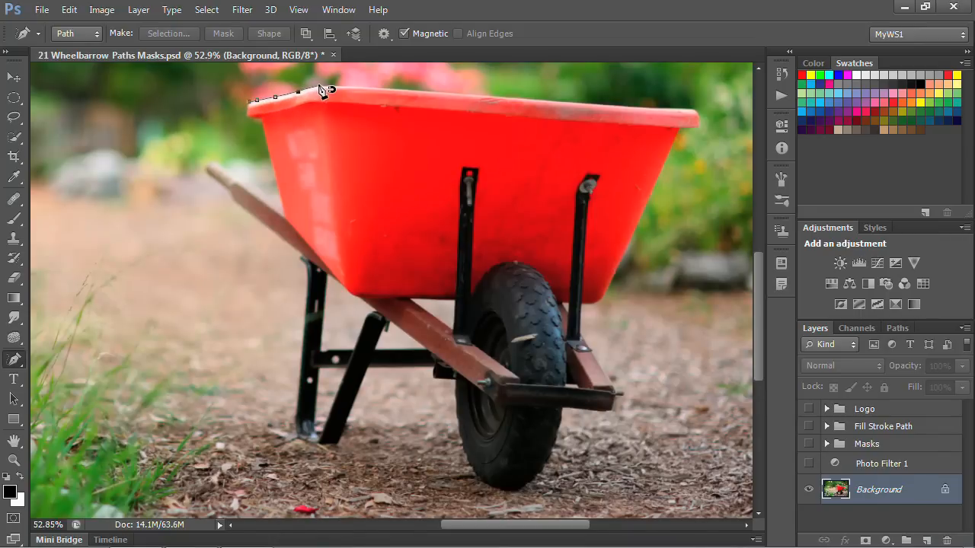
left_click(435, 100)
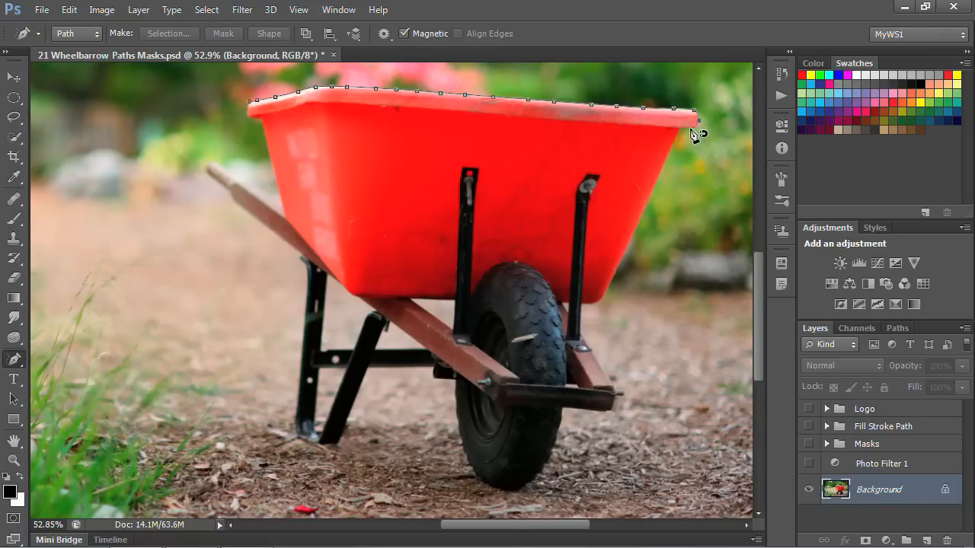
mouse_move(705, 135)
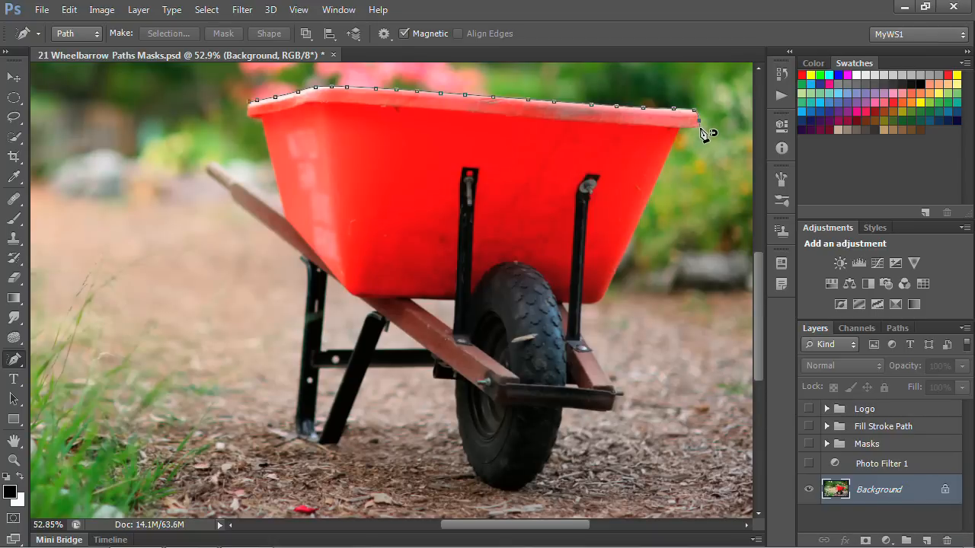
mouse_move(689, 133)
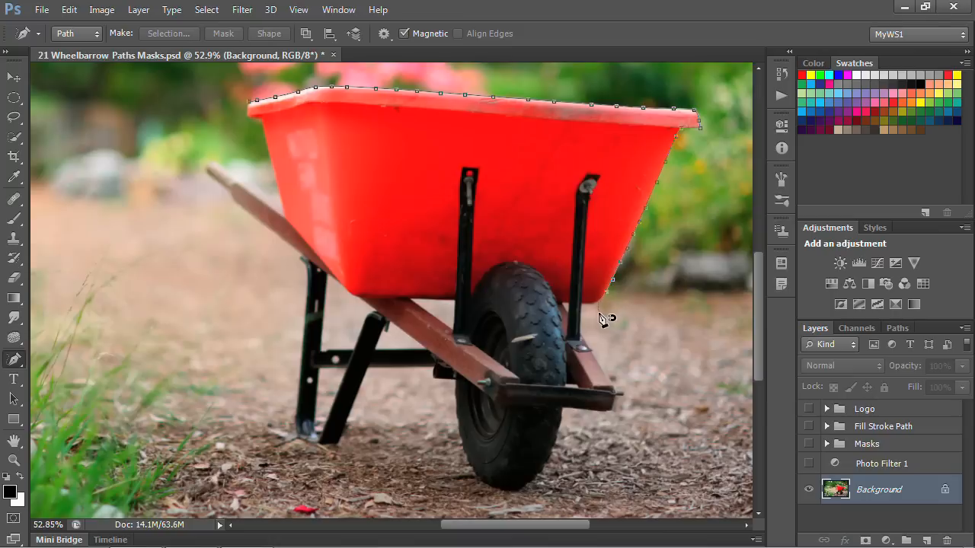
mouse_move(592, 315)
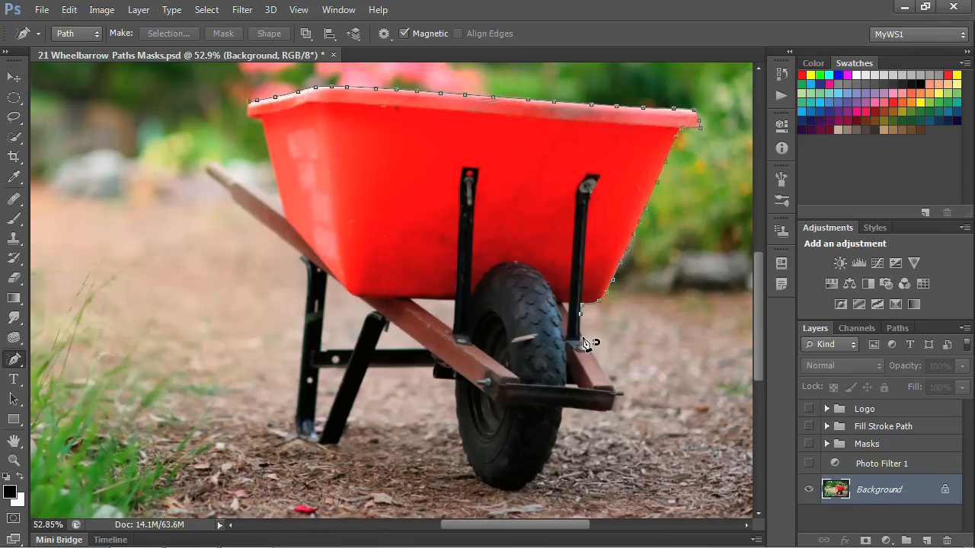
left_click(617, 392)
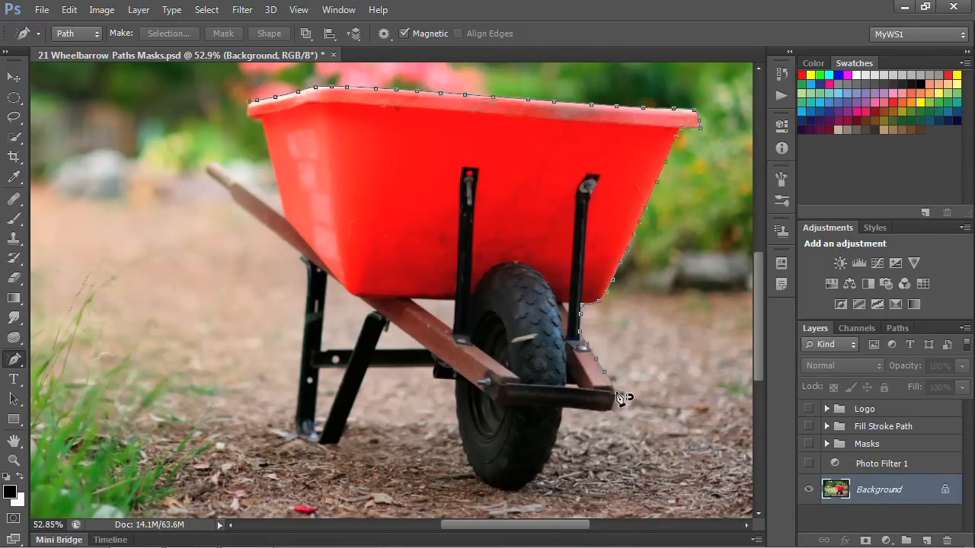
mouse_move(623, 402)
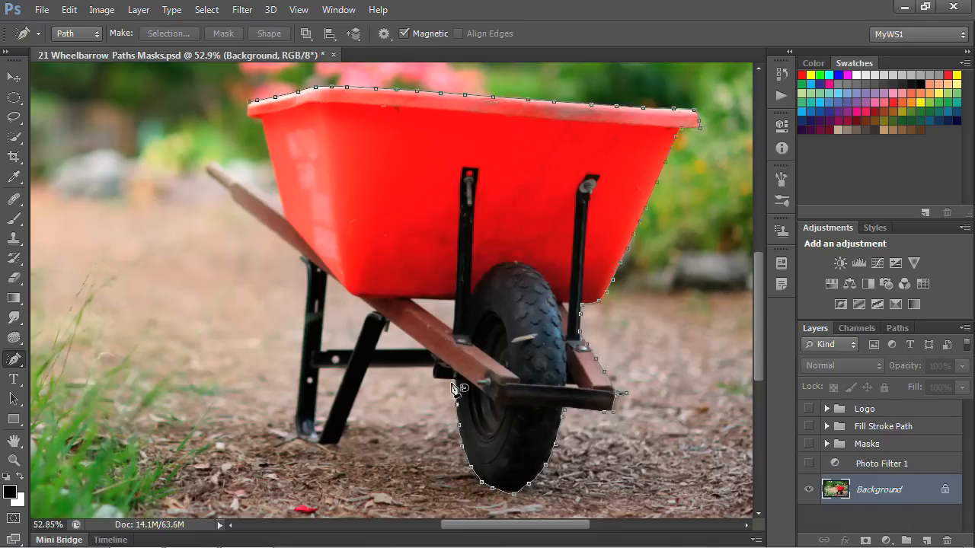
mouse_move(438, 385)
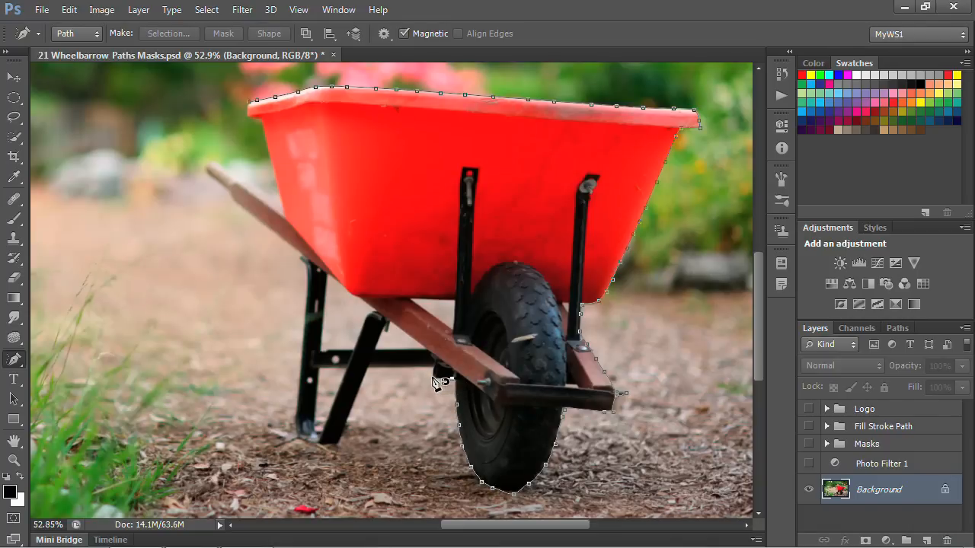
mouse_move(411, 373)
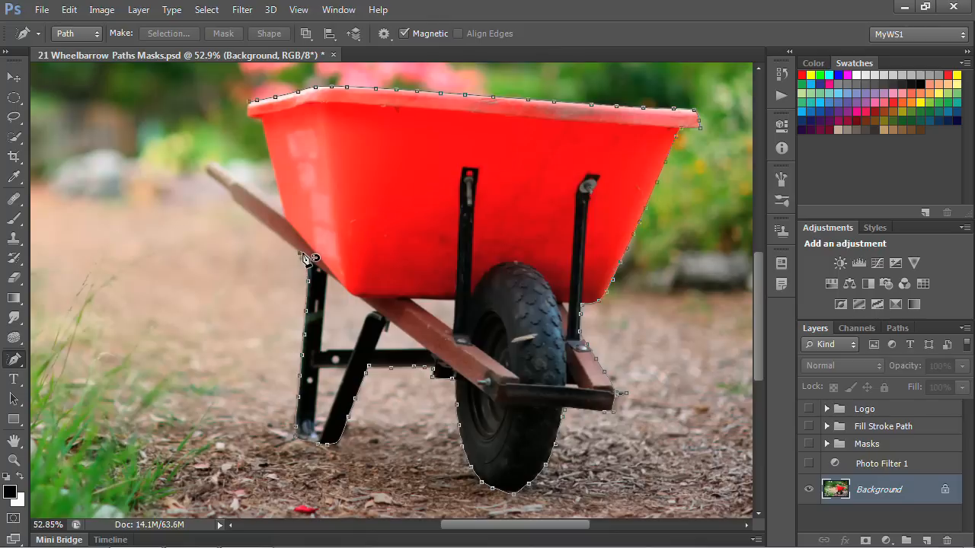
mouse_move(246, 206)
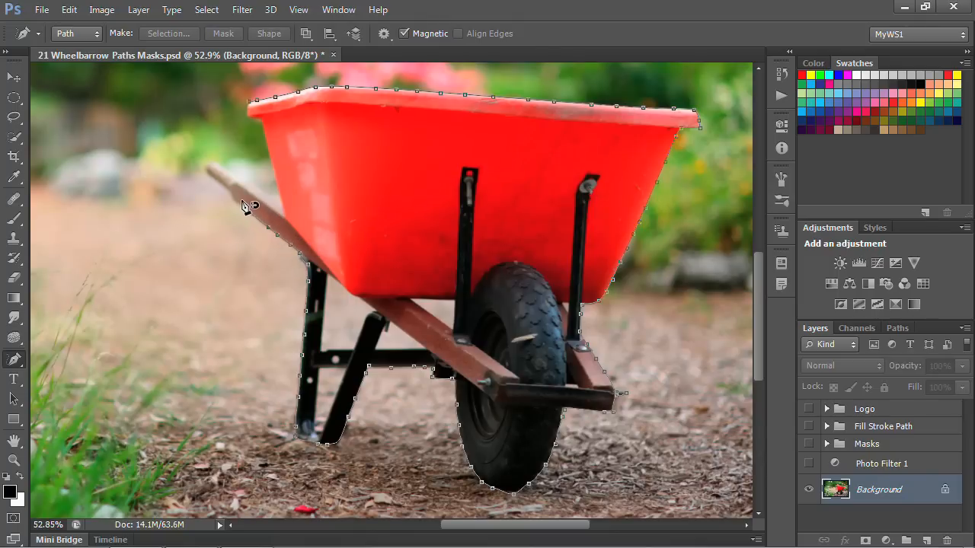
mouse_move(232, 186)
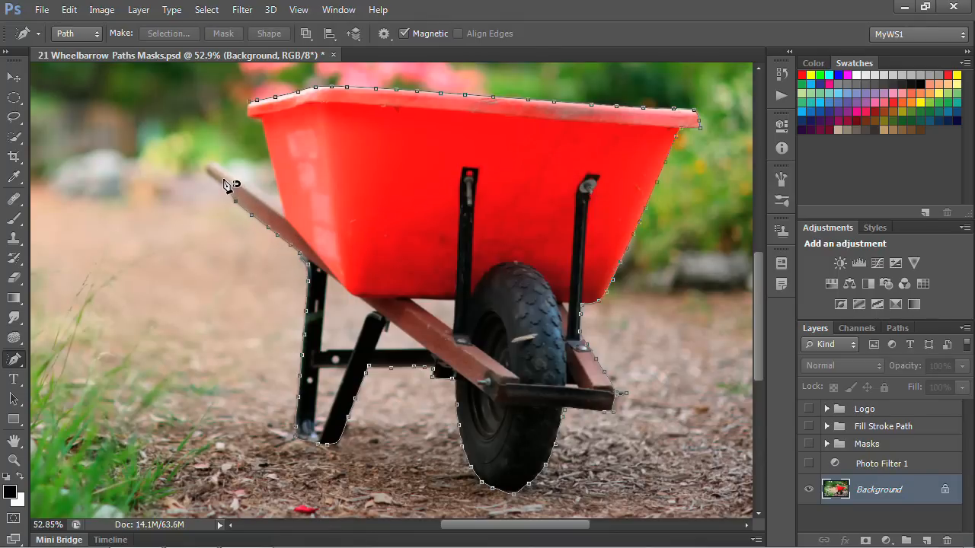
mouse_move(209, 173)
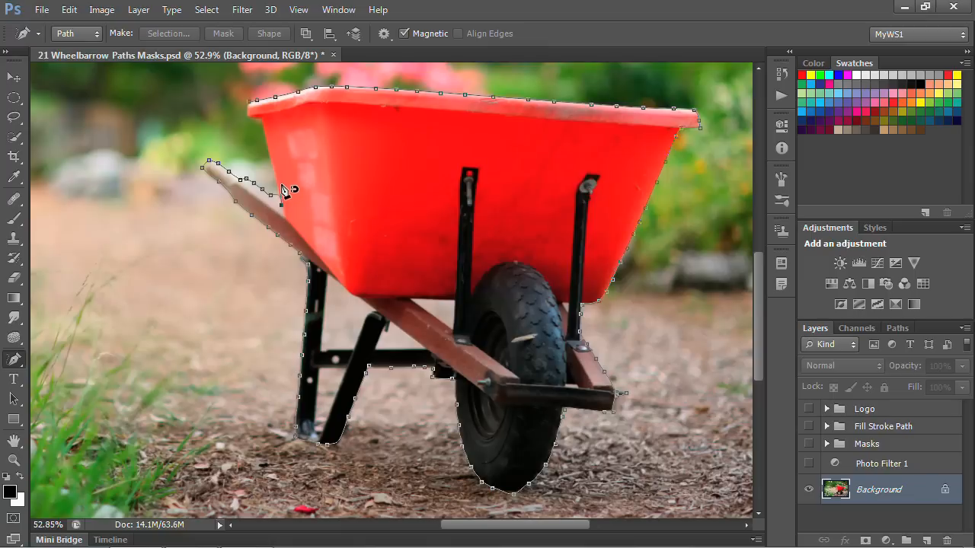
mouse_move(263, 122)
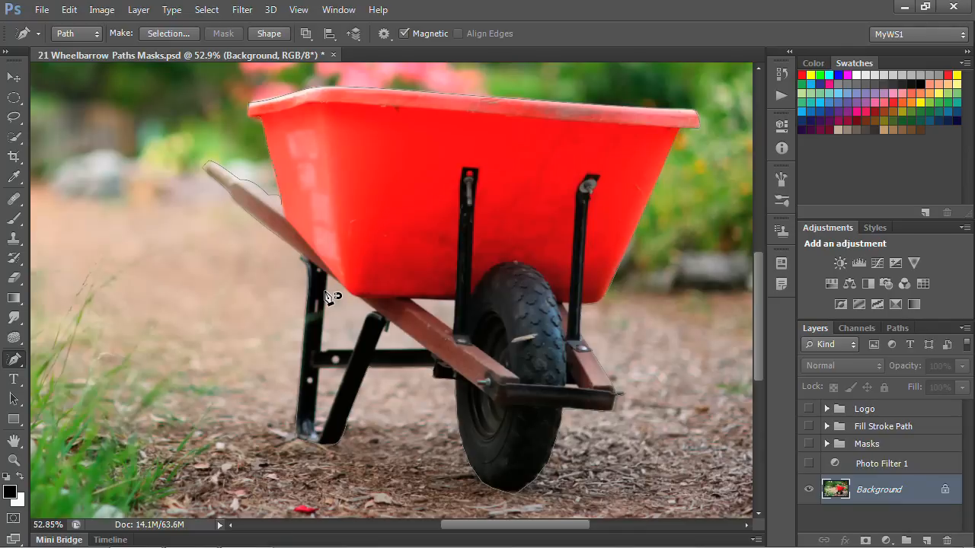
mouse_move(183, 323)
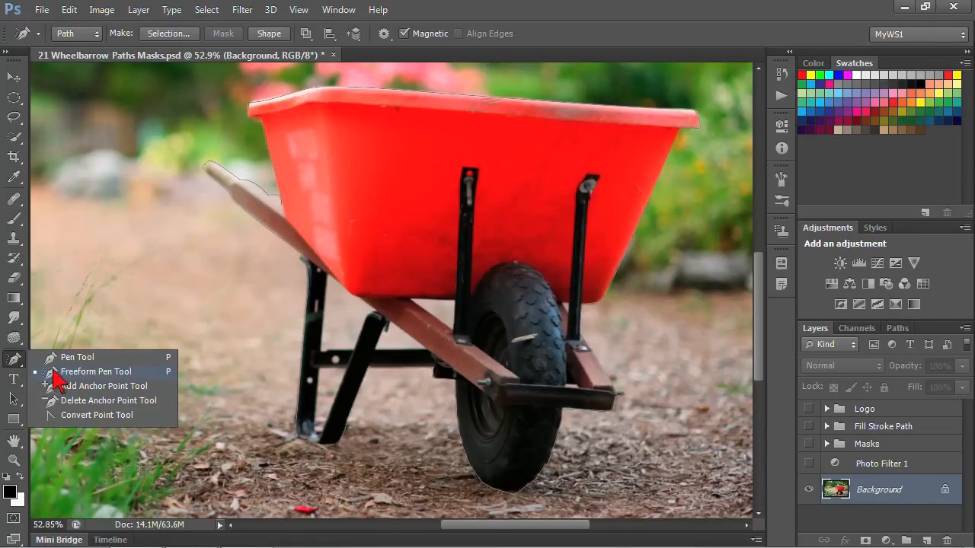
mouse_move(95, 390)
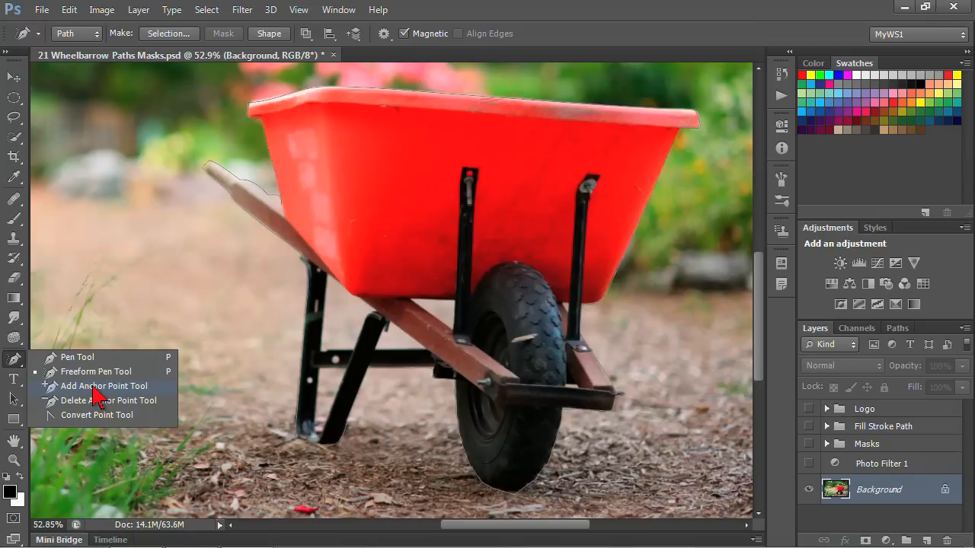
mouse_move(98, 400)
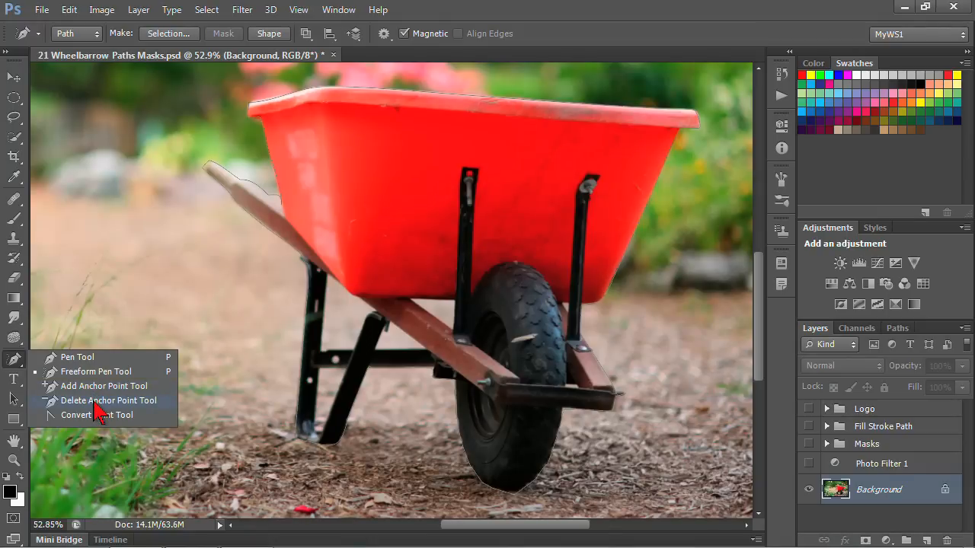
- Select the Delete Anchor Point Tool and zoom in on the wheelbarrow's rim
left_click(109, 400)
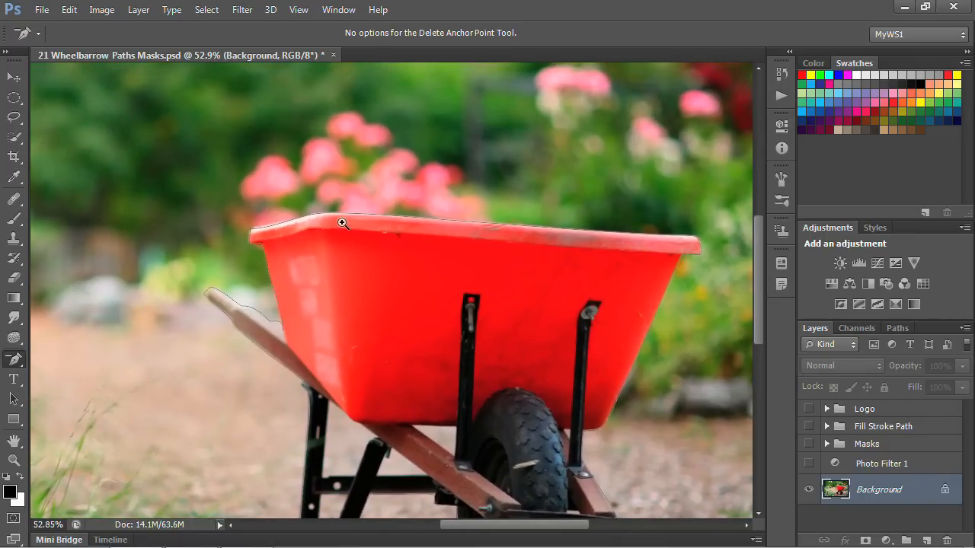
left_click(343, 223)
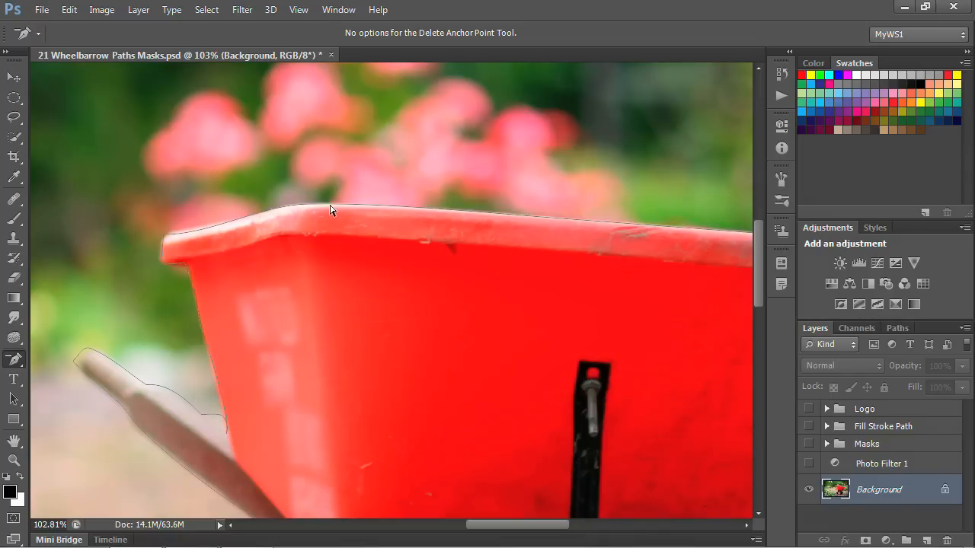
mouse_move(318, 208)
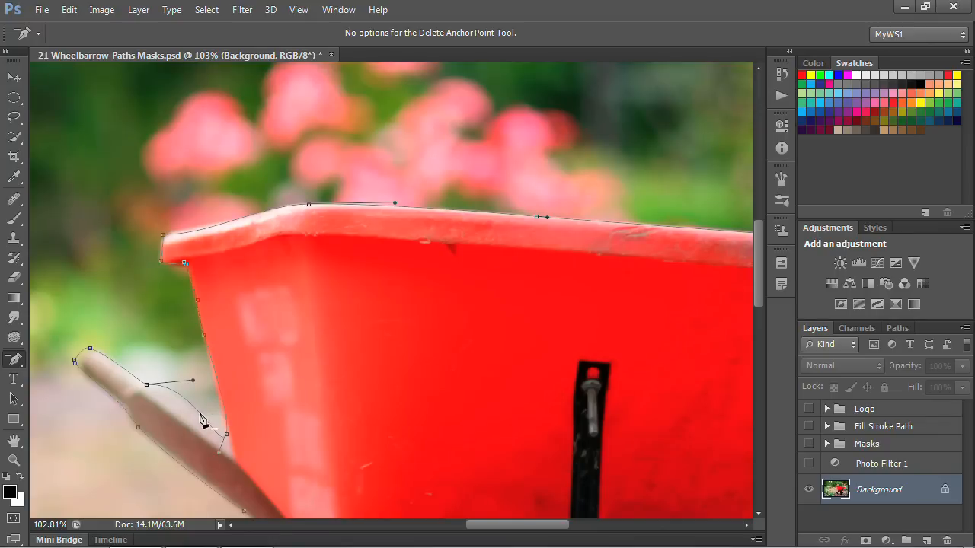
mouse_move(277, 310)
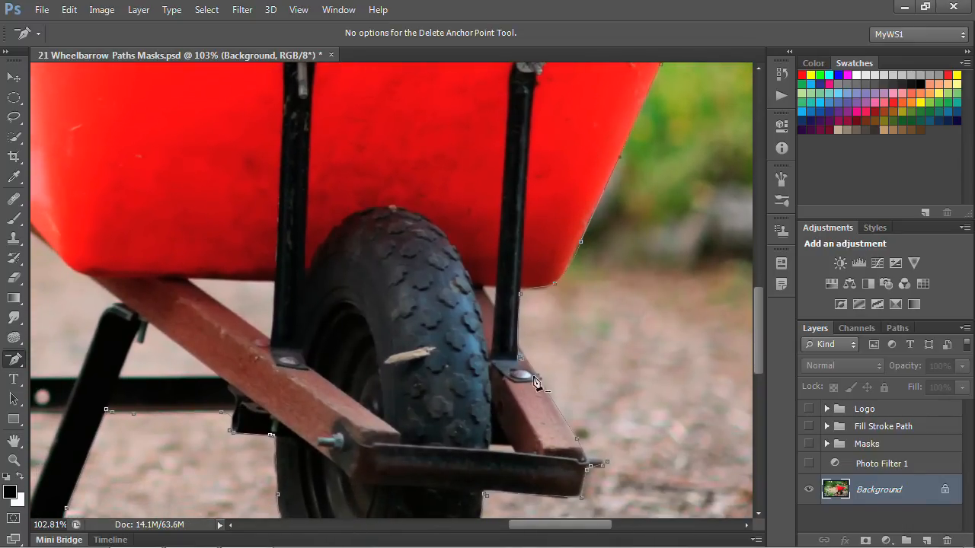
mouse_move(594, 470)
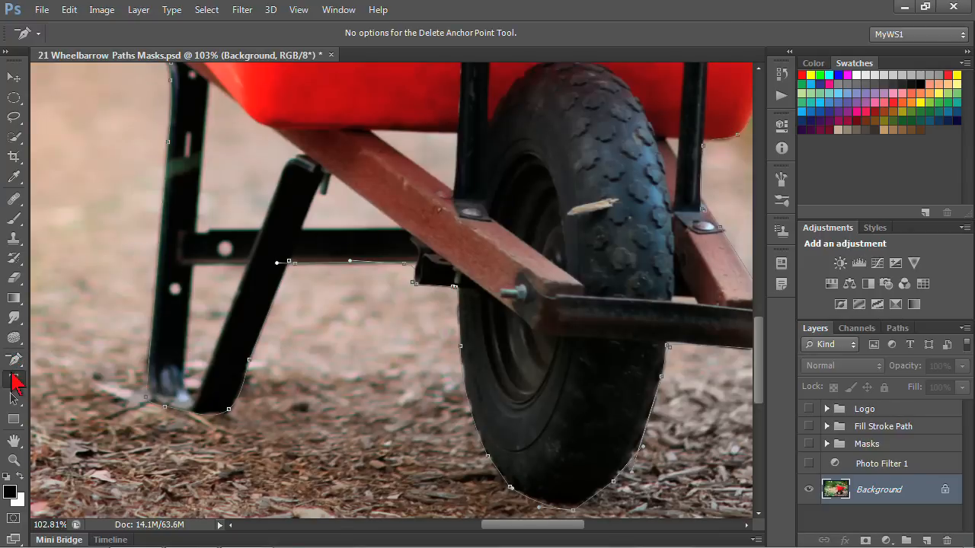
- Choose the Path Selection Tool from the selection tool flyout
left_click(14, 399)
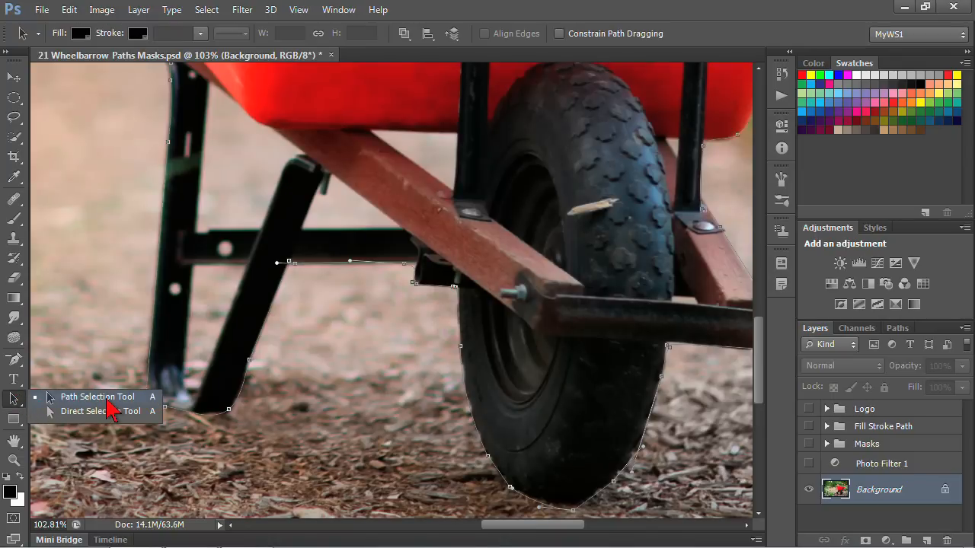
mouse_move(113, 423)
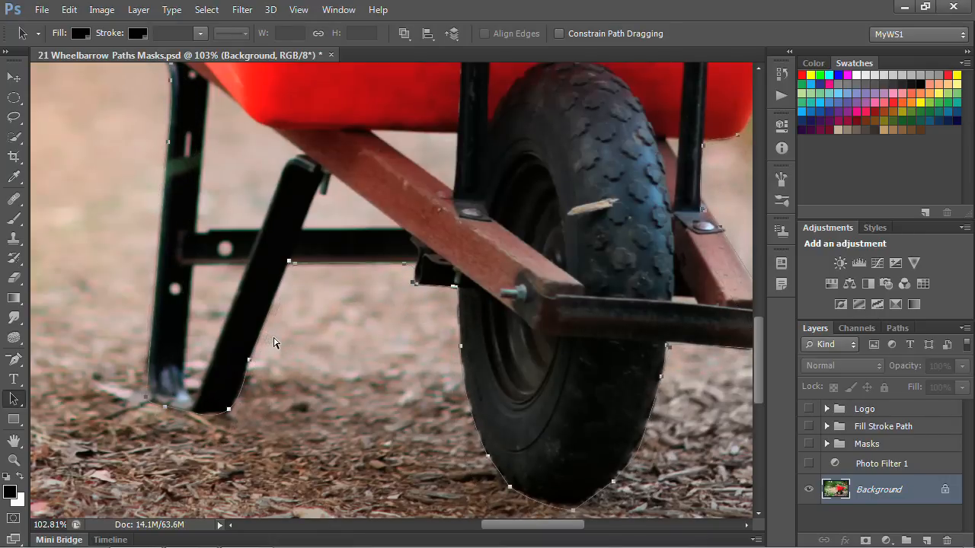
left_click(14, 397)
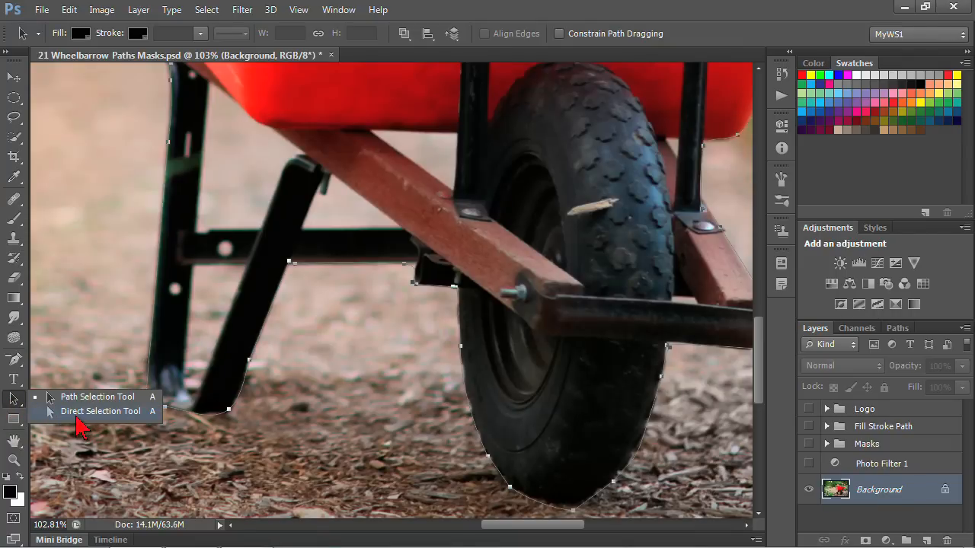
- Use the Direct Selection Tool to drag a rail-end anchor into place
left_click(97, 397)
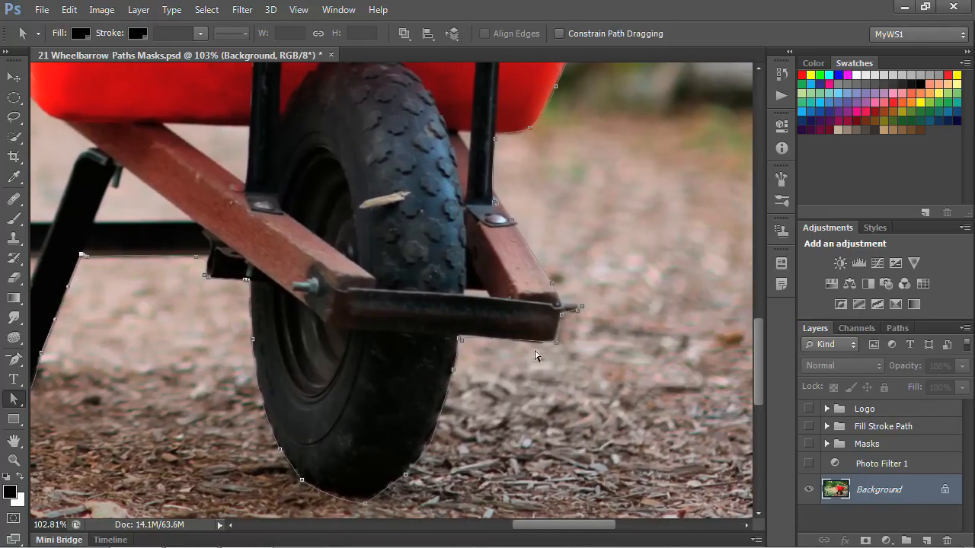
mouse_move(578, 311)
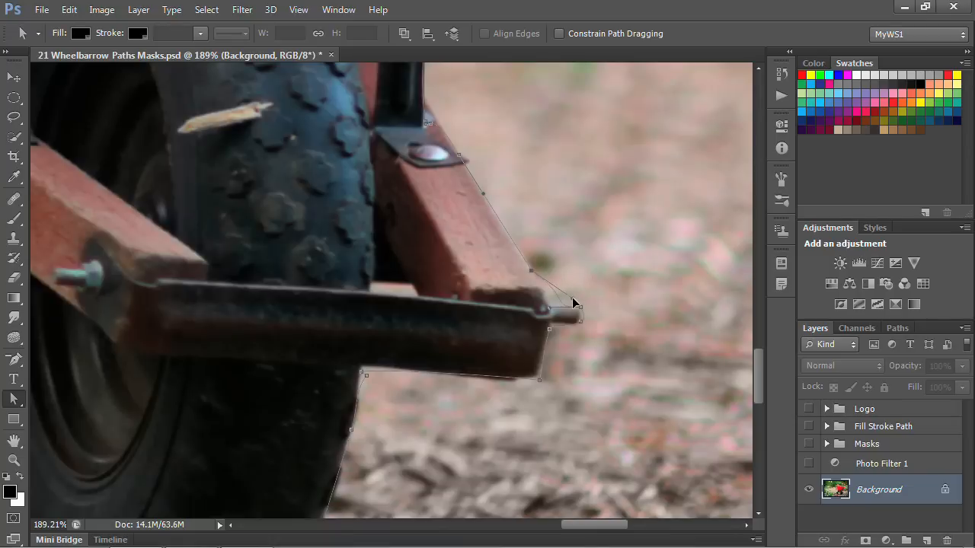
mouse_move(566, 307)
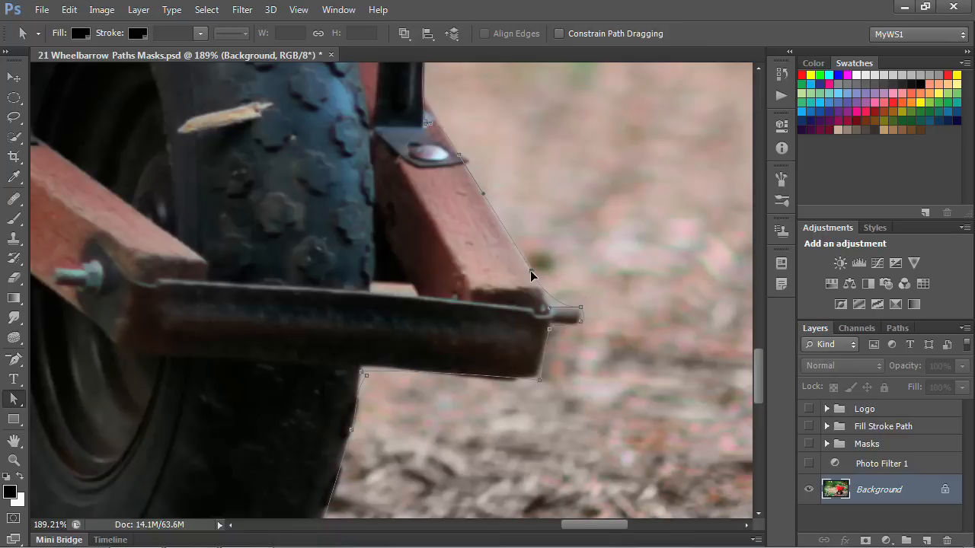
mouse_move(542, 292)
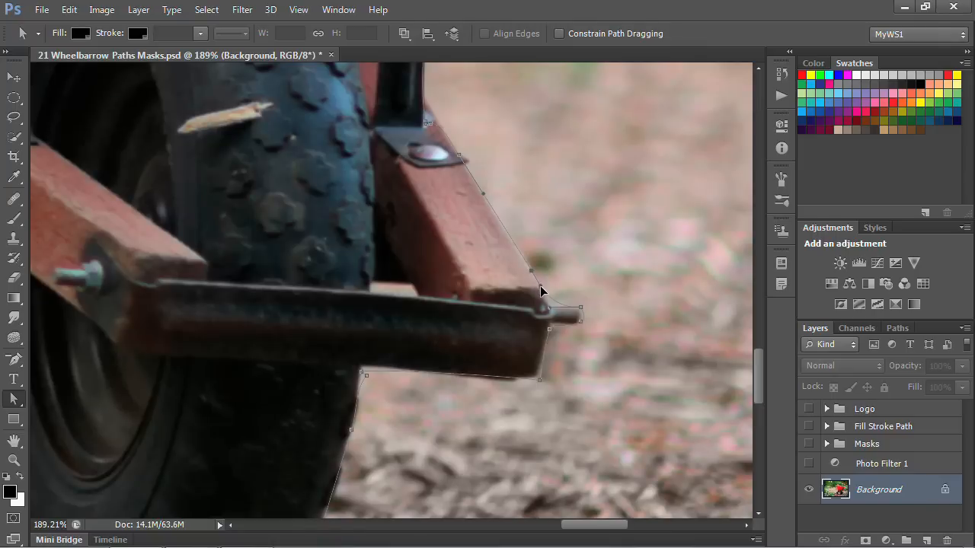
mouse_move(534, 276)
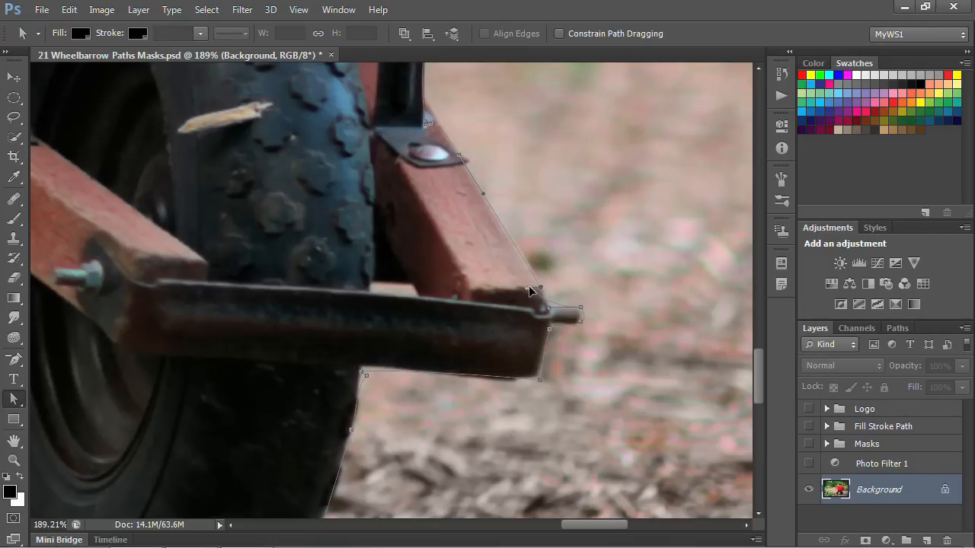
mouse_move(549, 305)
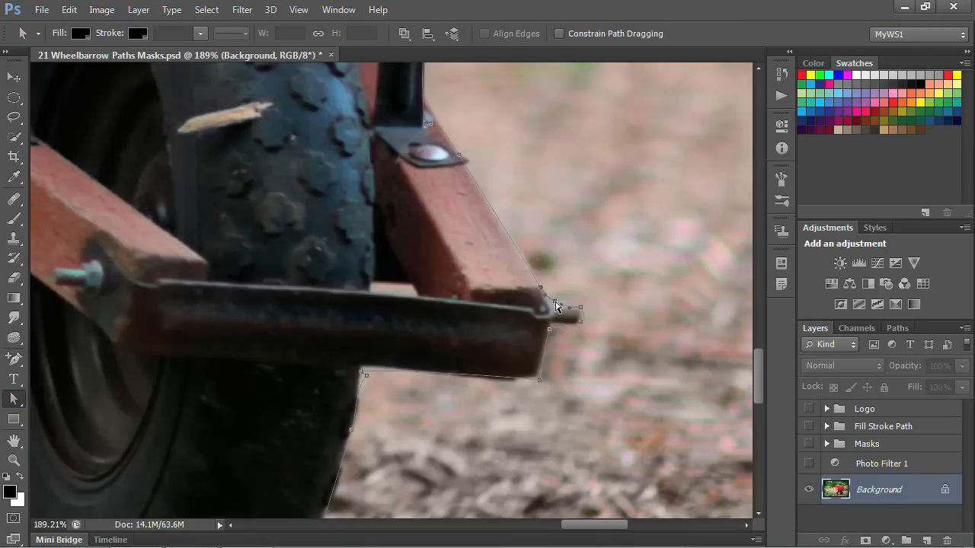
mouse_move(544, 304)
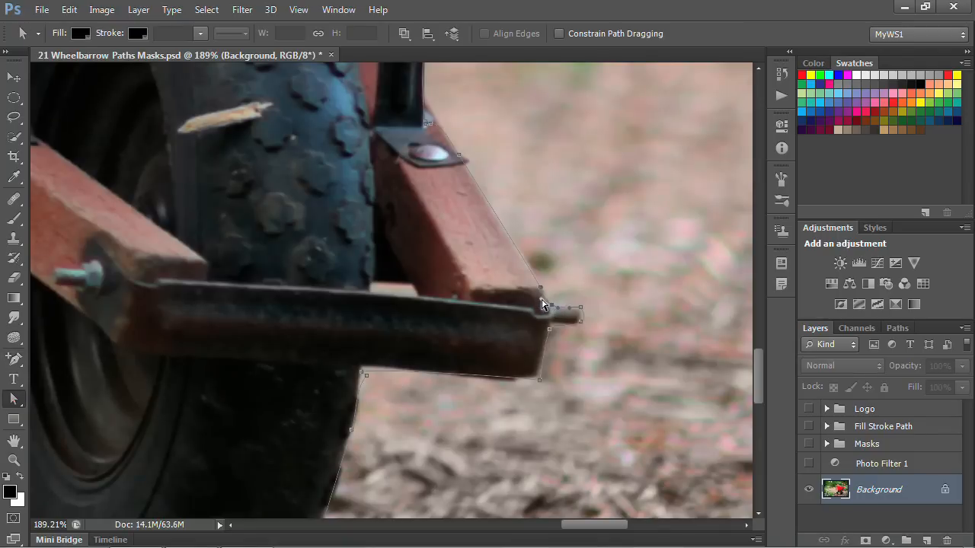
mouse_move(553, 311)
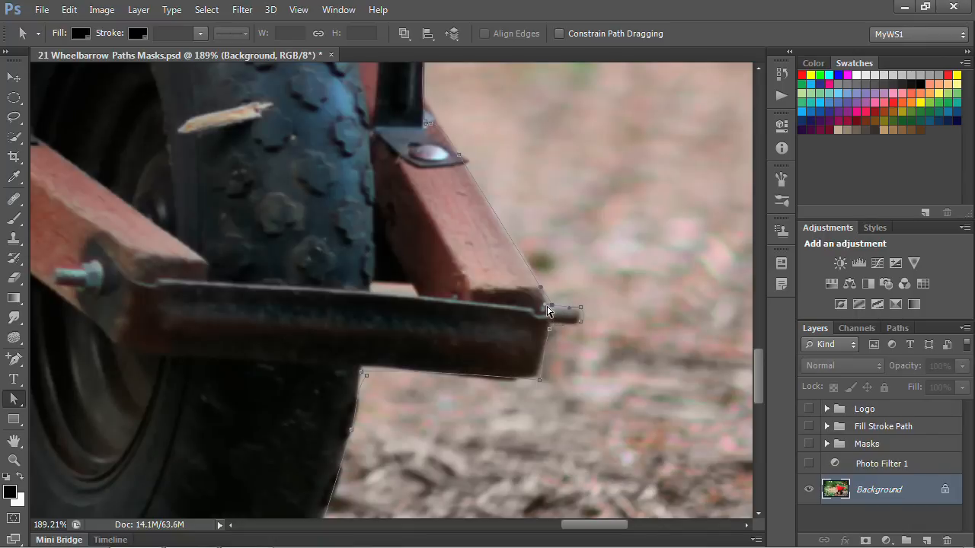
mouse_move(553, 310)
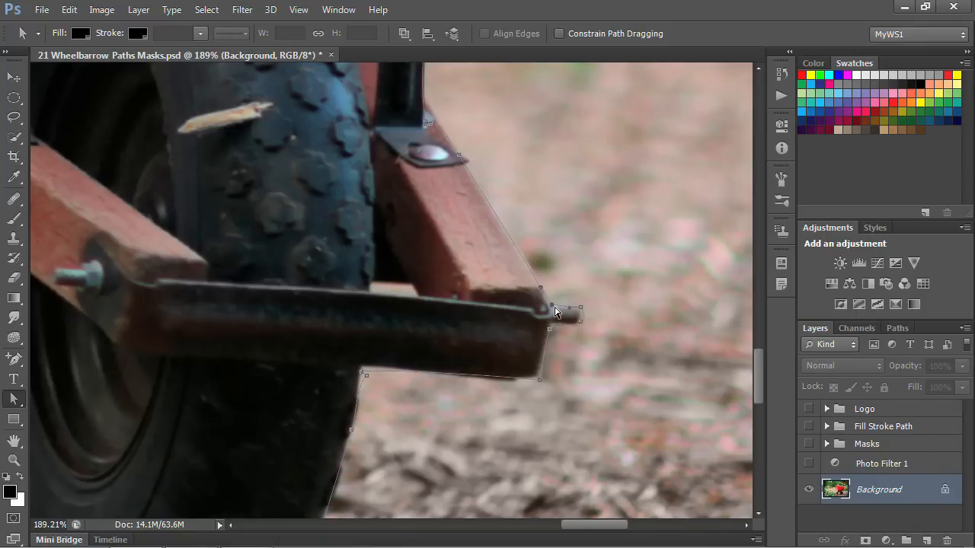
mouse_move(574, 332)
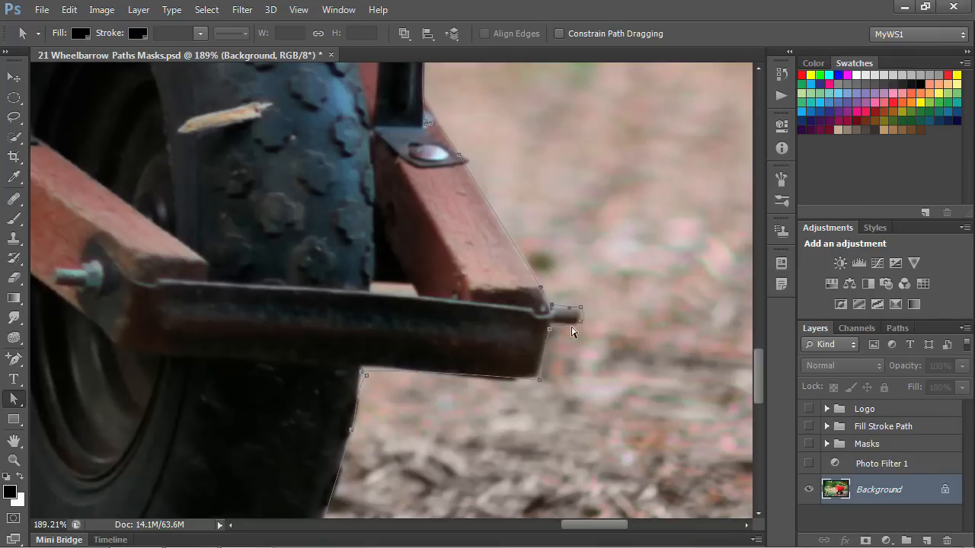
left_click_drag(573, 331, 402, 319)
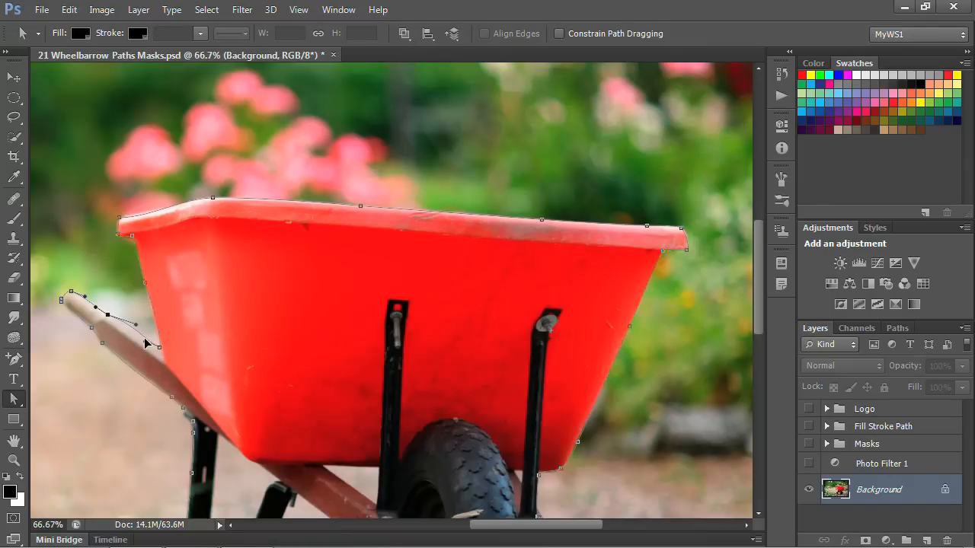
mouse_move(134, 329)
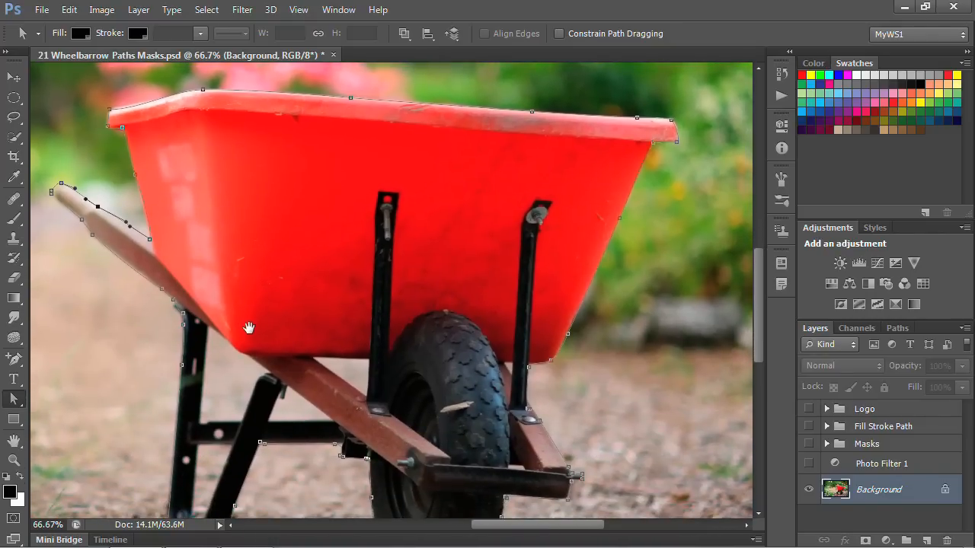
mouse_move(252, 333)
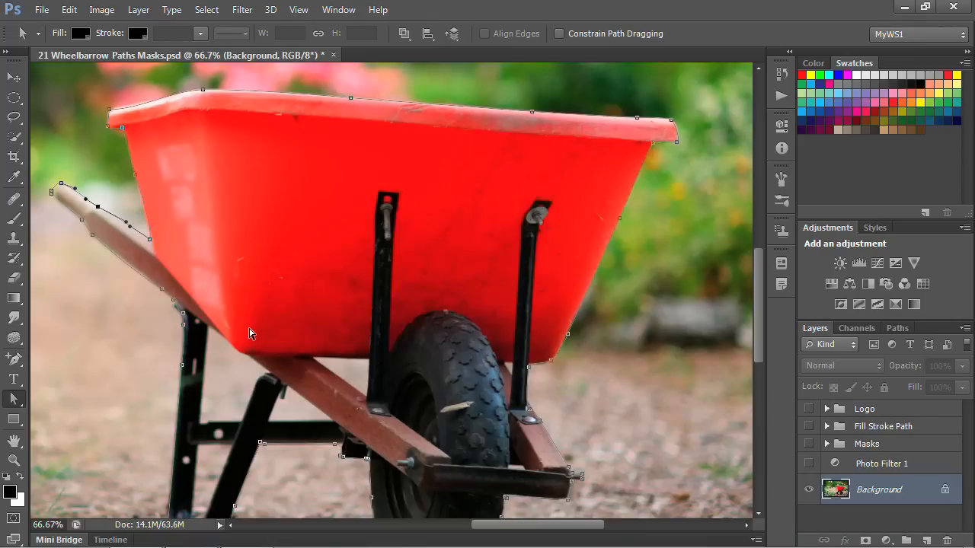
mouse_move(872, 248)
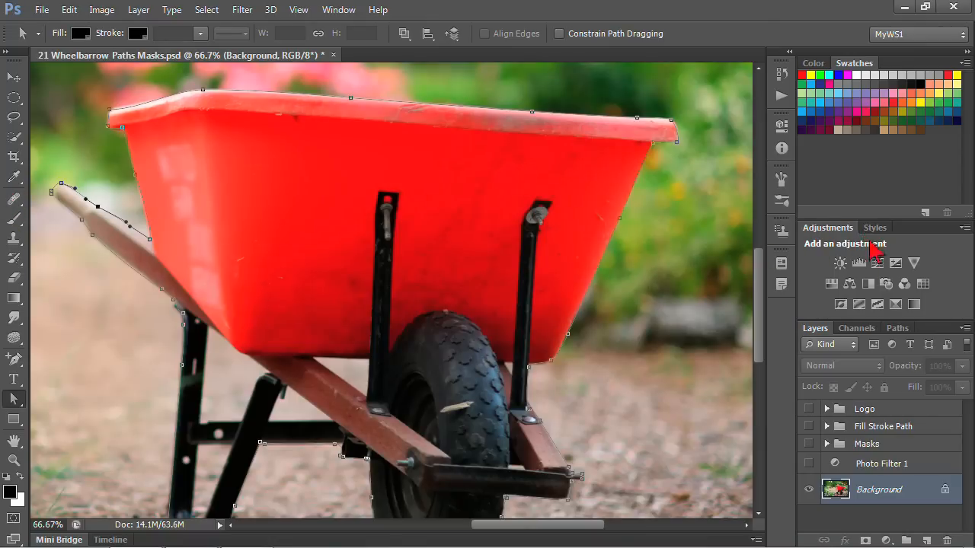
- Save Work Path in the Paths panel under the name 'FF 1'
left_click(897, 328)
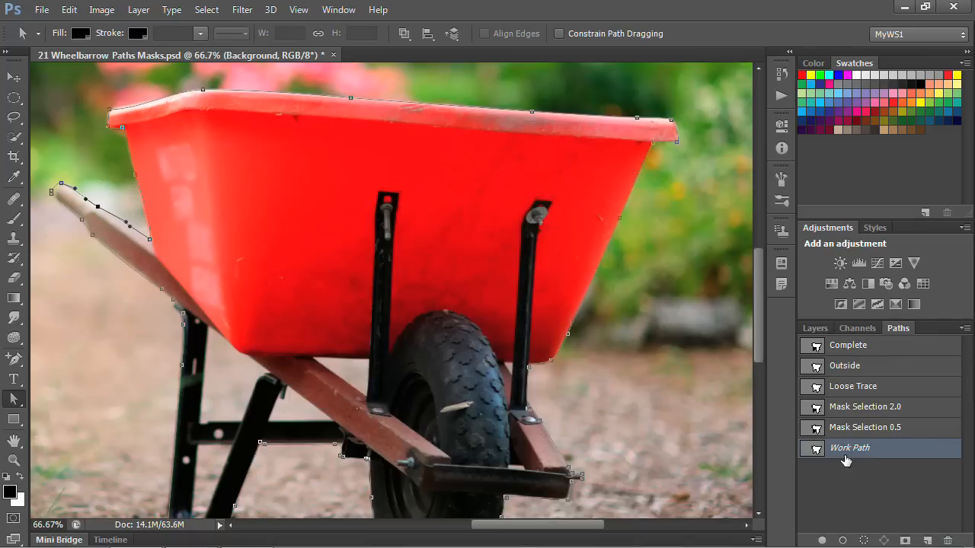
mouse_move(861, 452)
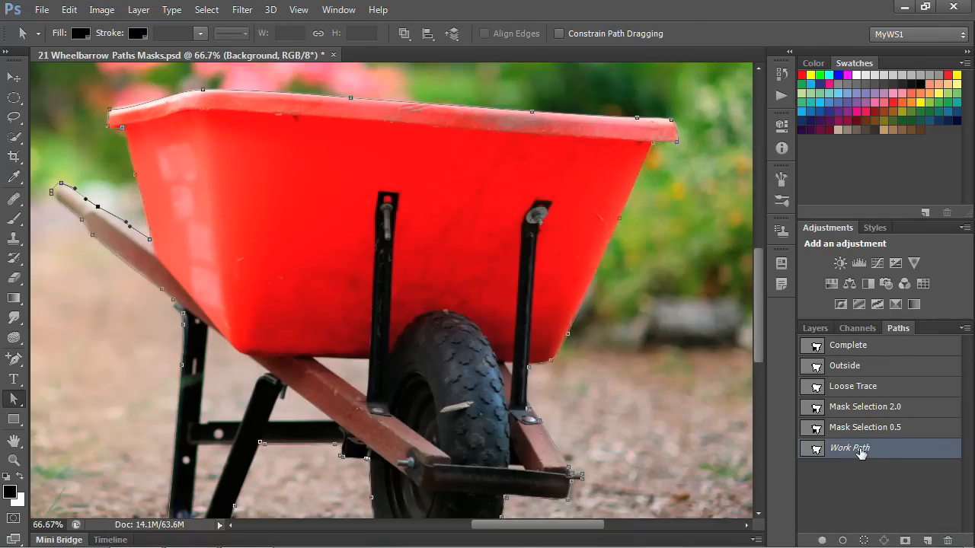
double_click(860, 448)
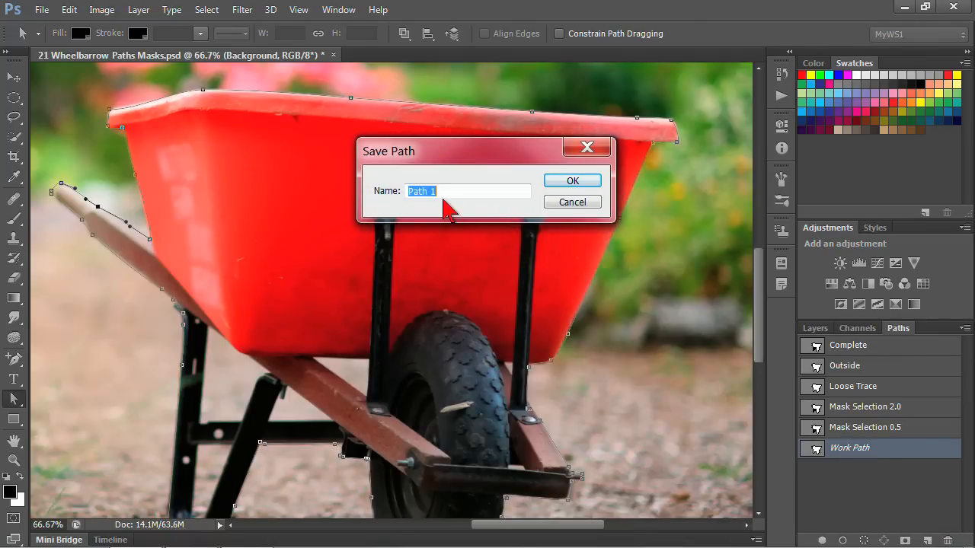
type("F")
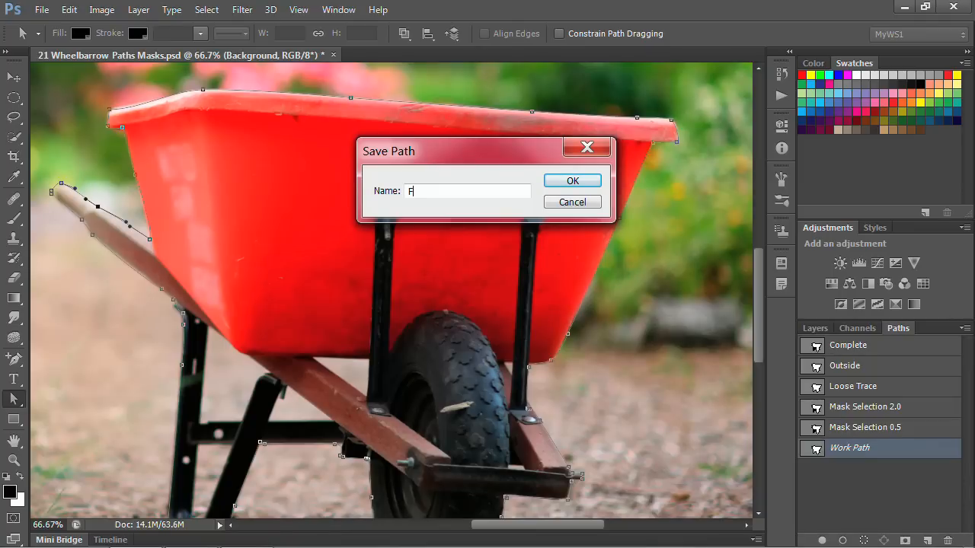
type("F")
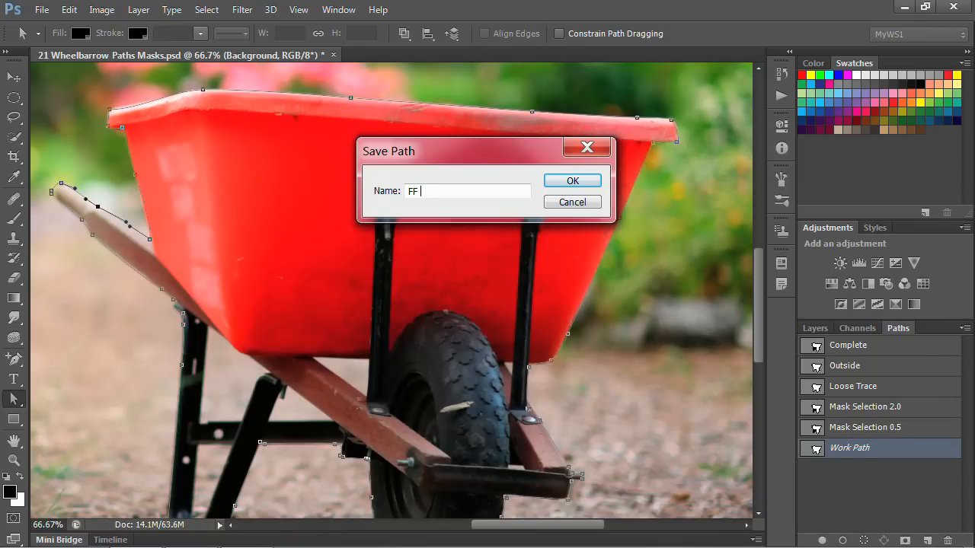
left_click(572, 180)
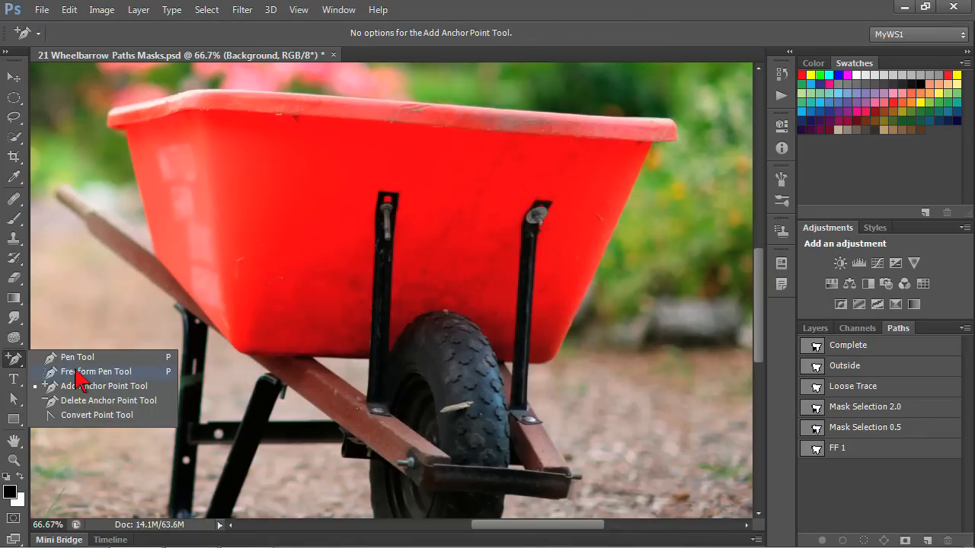
- Select the Freeform Pen and lower its Frequency option from 57 to 10
left_click(96, 372)
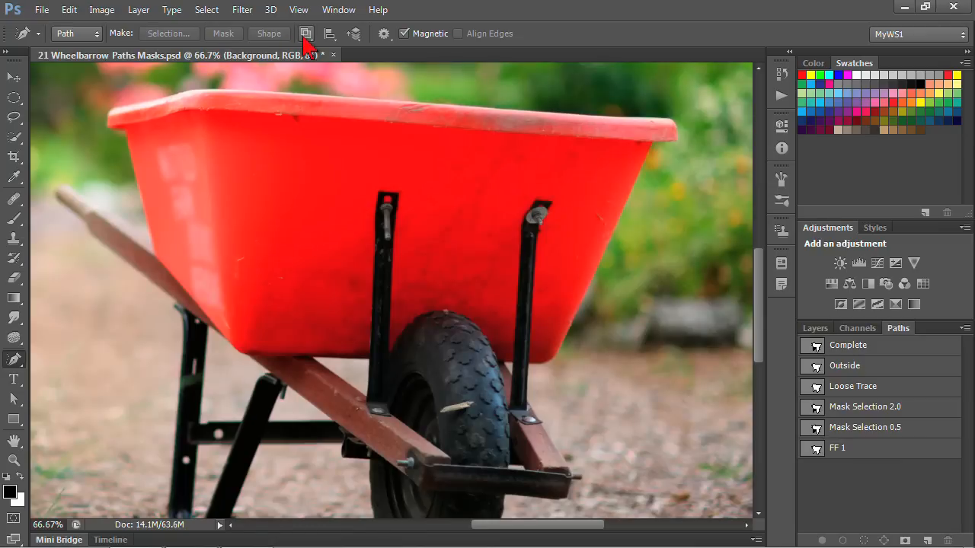
left_click(385, 33)
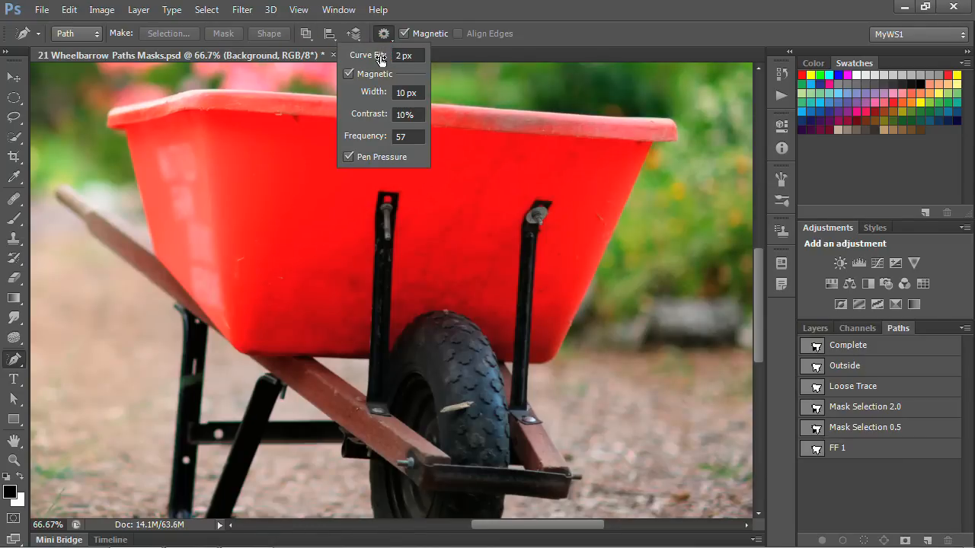
mouse_move(377, 70)
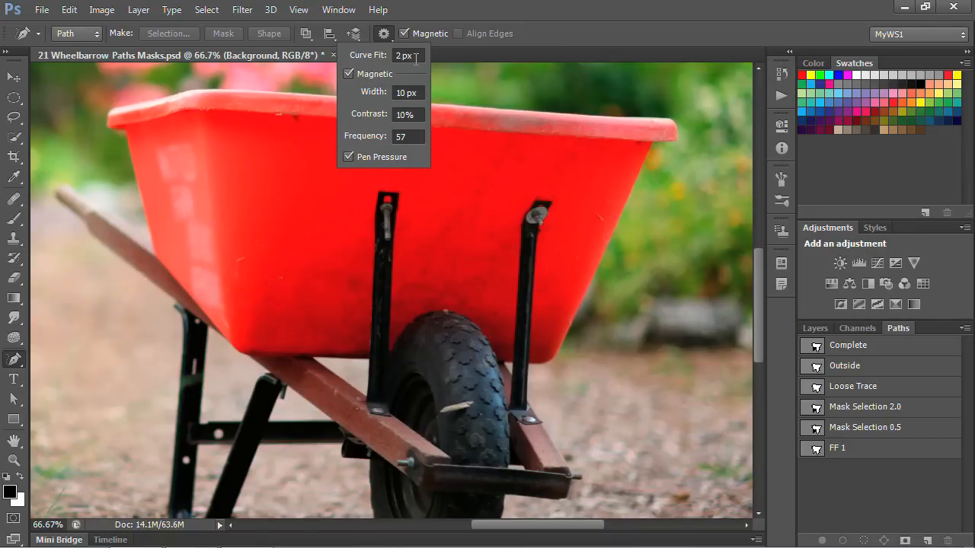
mouse_move(358, 90)
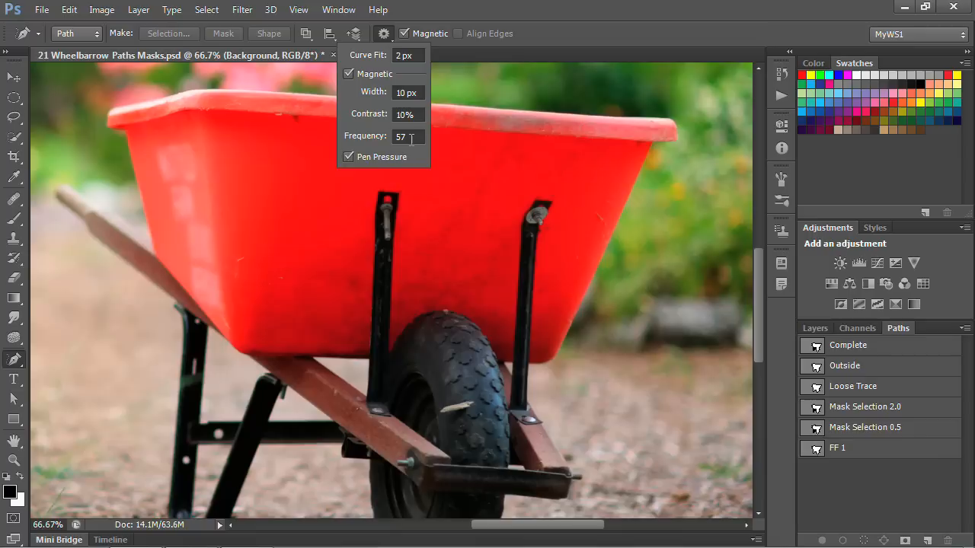
mouse_move(410, 137)
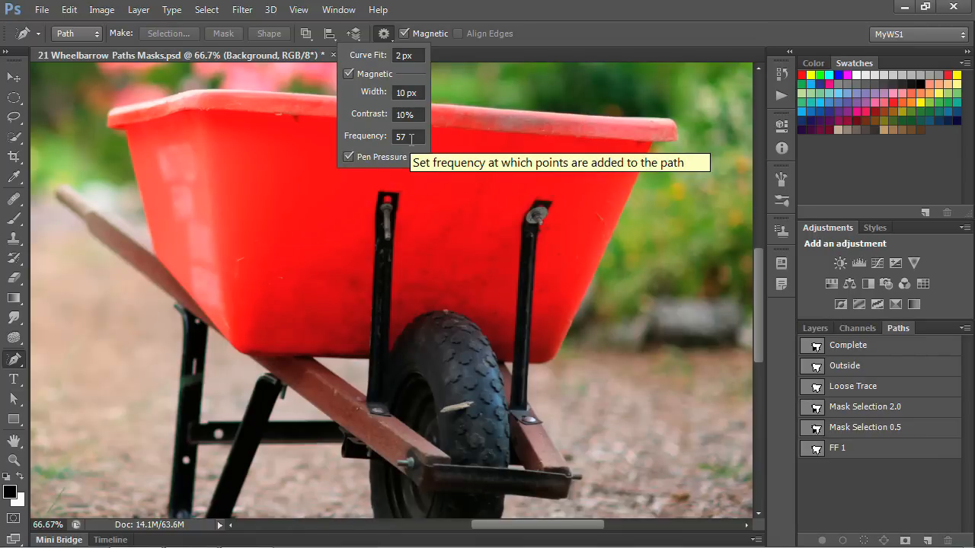
left_click(406, 137)
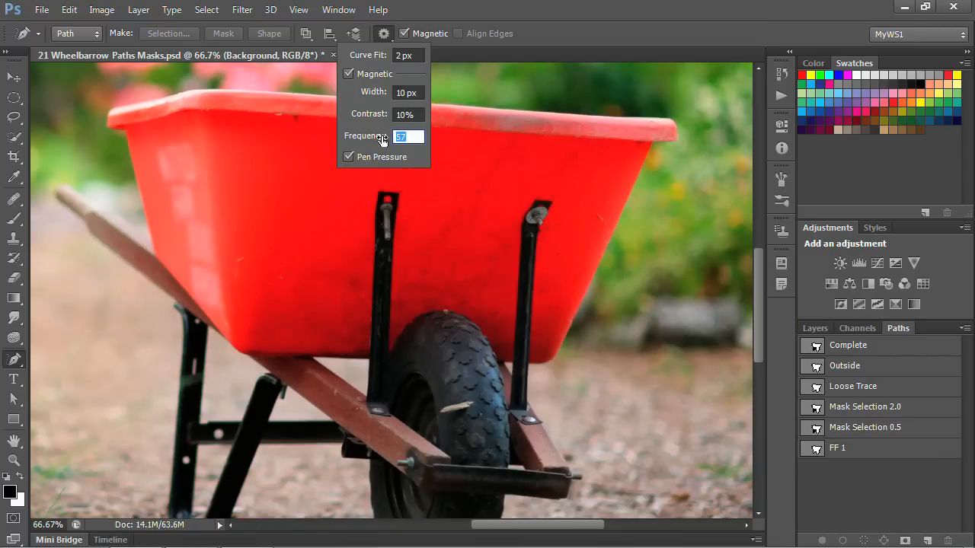
mouse_move(366, 136)
type("10")
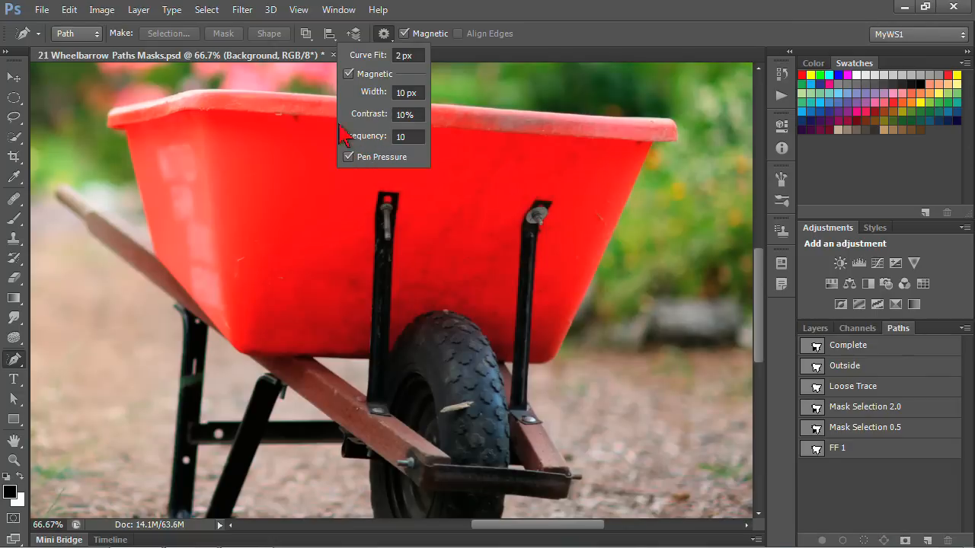
left_click(115, 114)
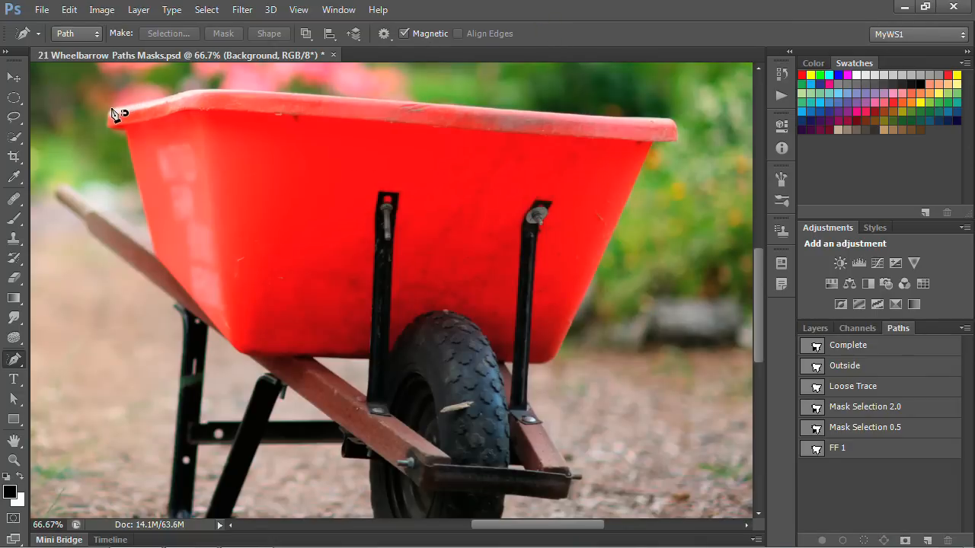
- Start the new magnetic trace at the rim's top-left corner, pinning a point along the top
left_click(206, 93)
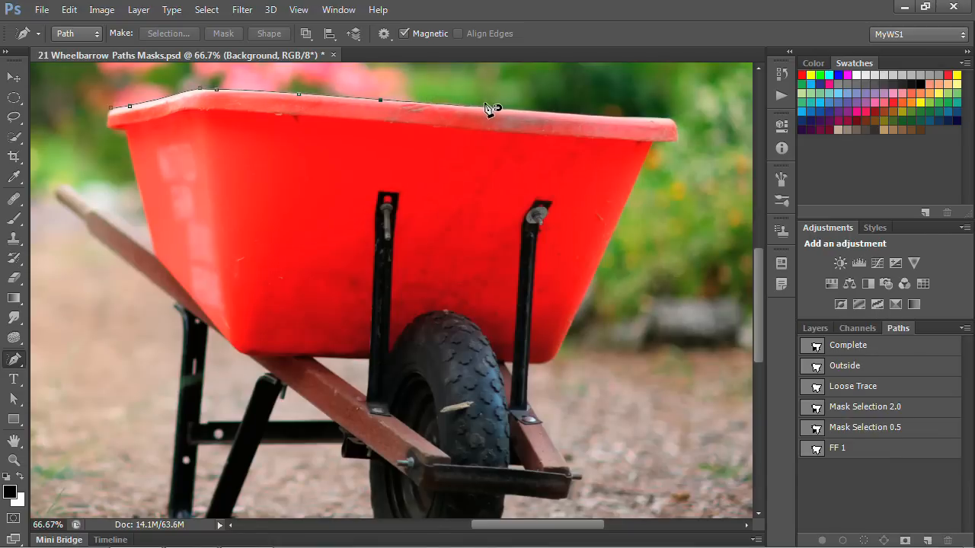
left_click(678, 125)
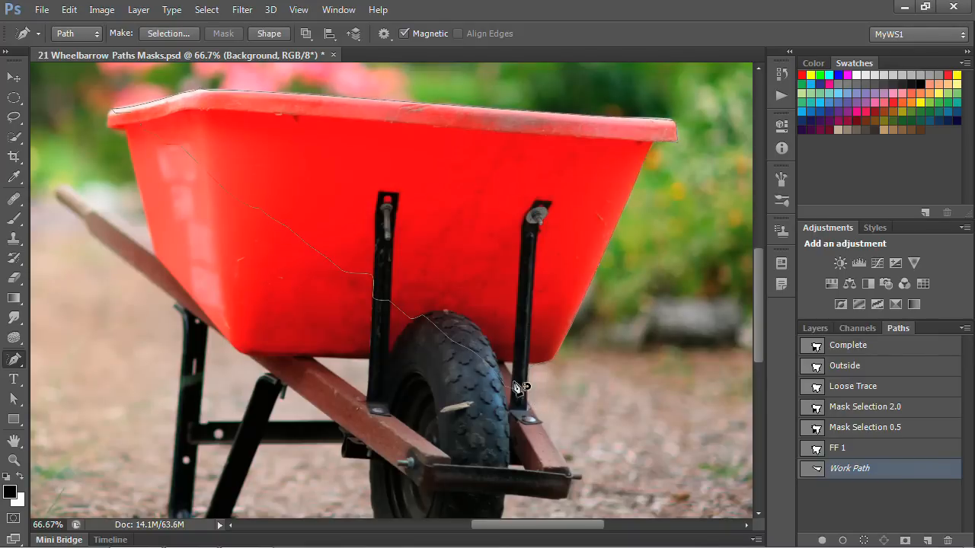
mouse_move(220, 173)
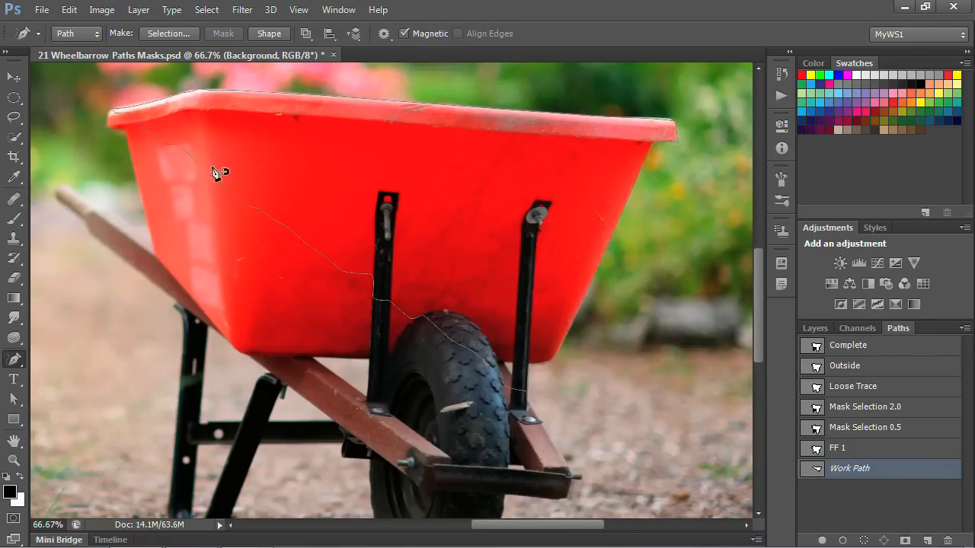
mouse_move(283, 227)
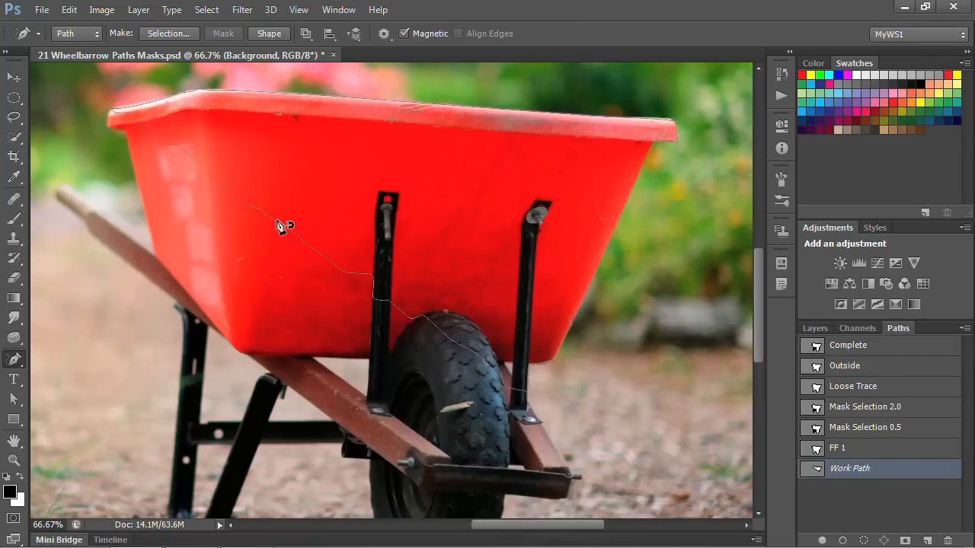
mouse_move(506, 284)
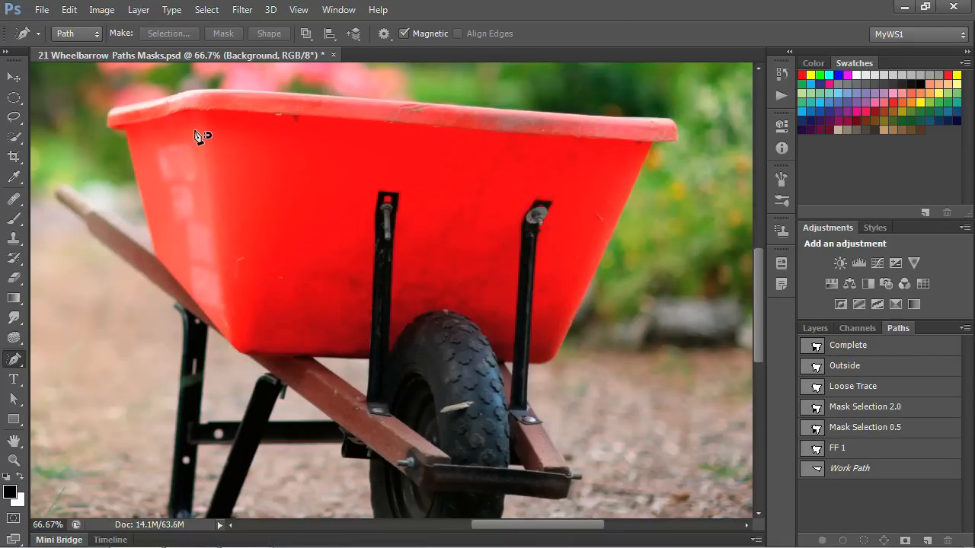
mouse_move(213, 95)
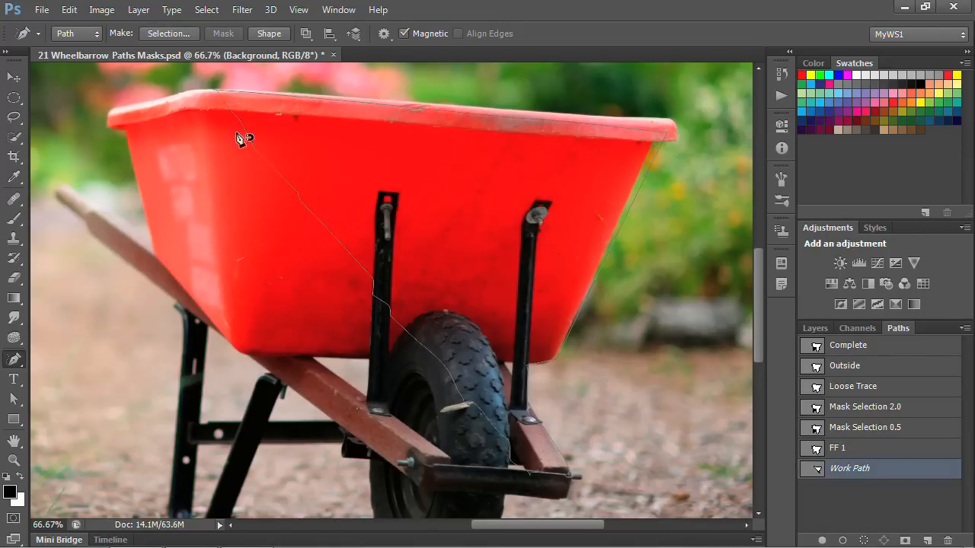
mouse_move(242, 99)
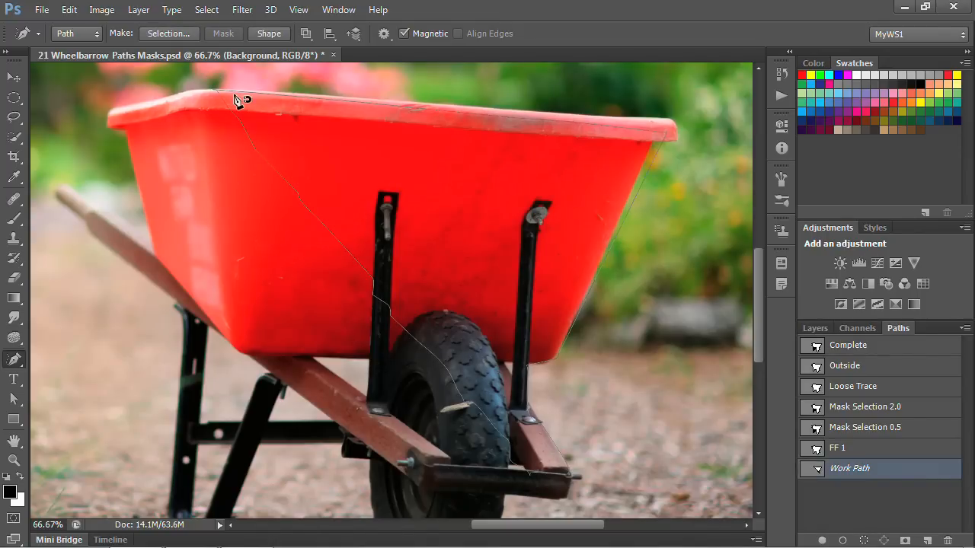
mouse_move(907, 12)
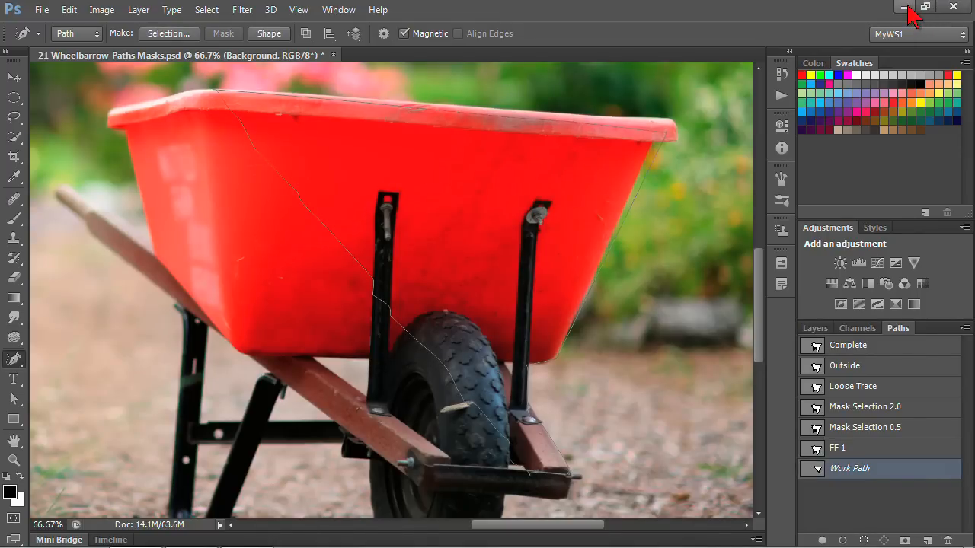